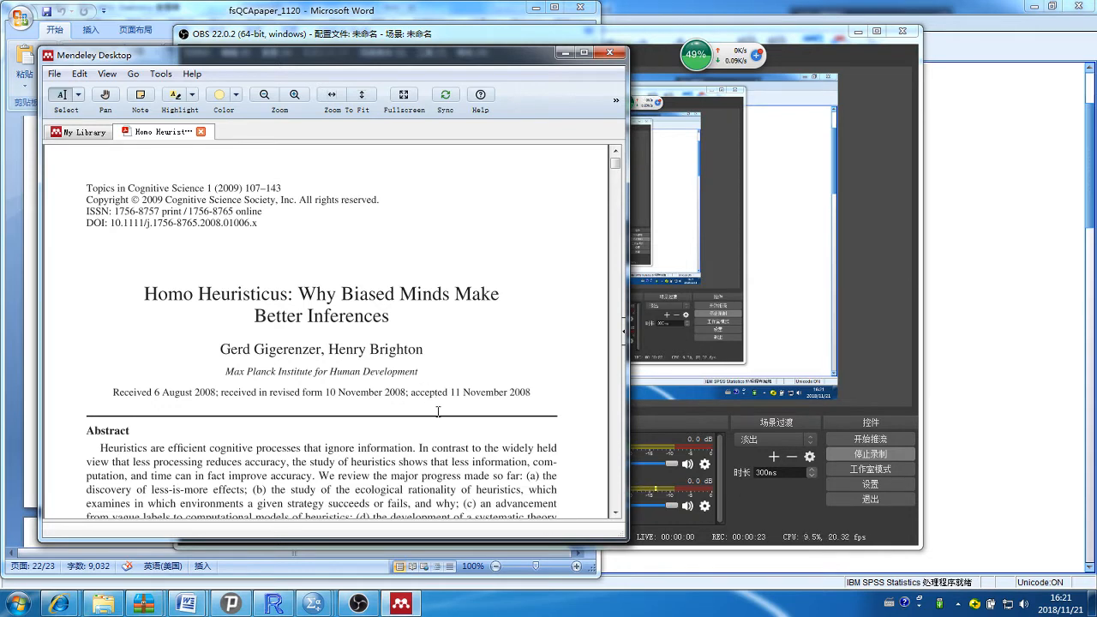
Search Google for 'propensity score matching, spss' and browse the SPSS tutorial video results
{"action": "scroll", "scroll_direction": "down", "scroll_amount": 3}
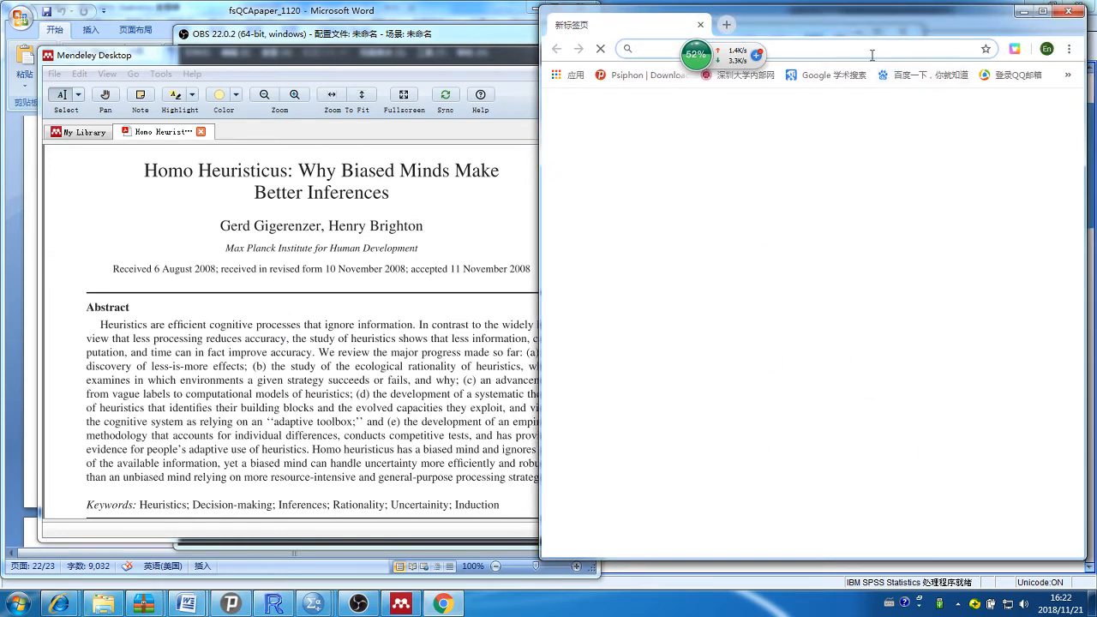
{"action": "type", "text": "propensity score matching, spss"}
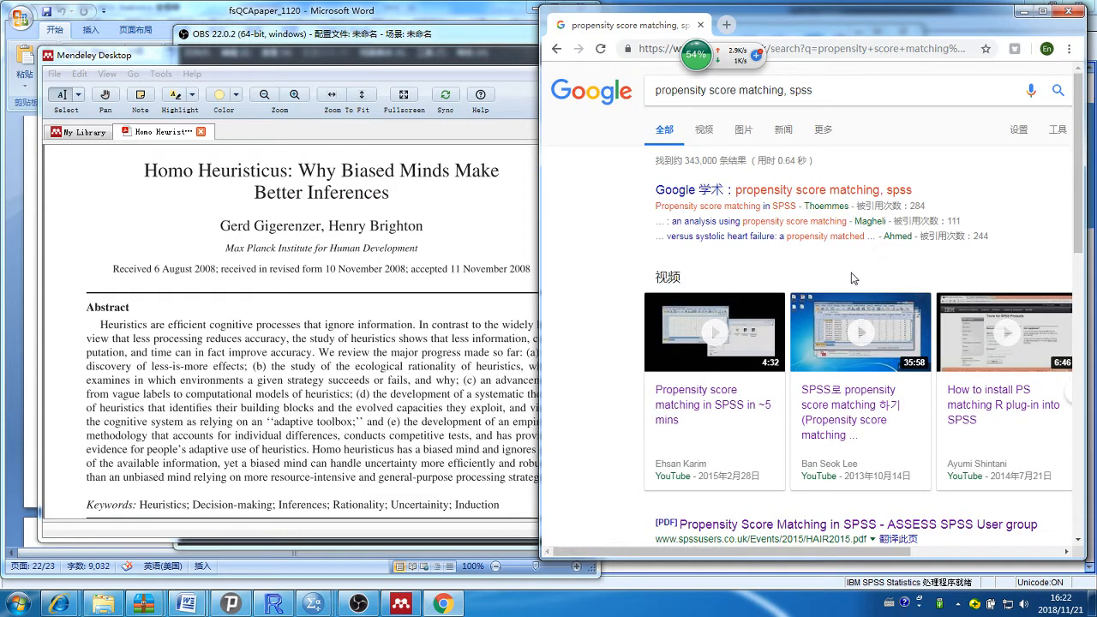
{"action": "mouse_move", "coordinate": [711, 405]}
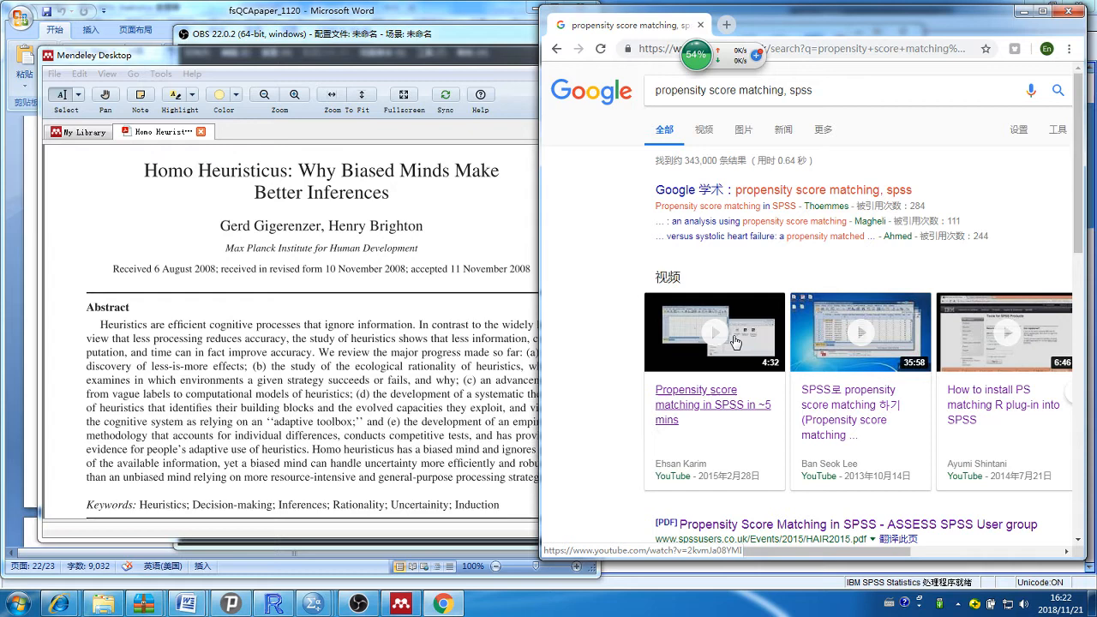
{"action": "mouse_move", "coordinate": [733, 414]}
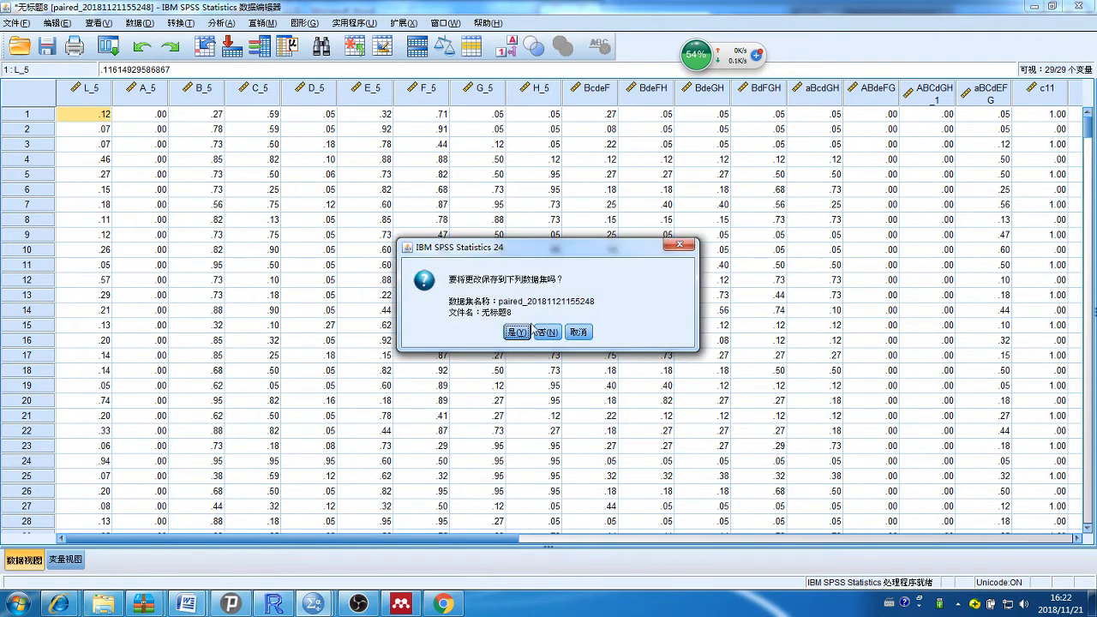
Save the matched dataset as 'ele_paired' and save changes to PSM_ele.sav when closing
{"action": "left_click", "coordinate": [516, 331]}
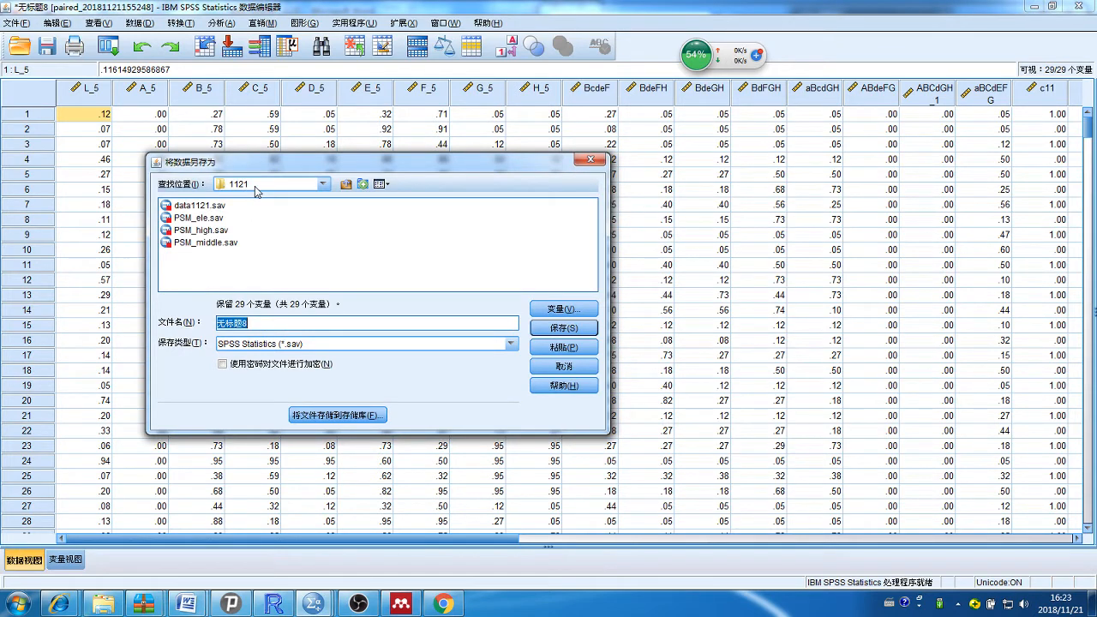
{"action": "type", "text": "e"}
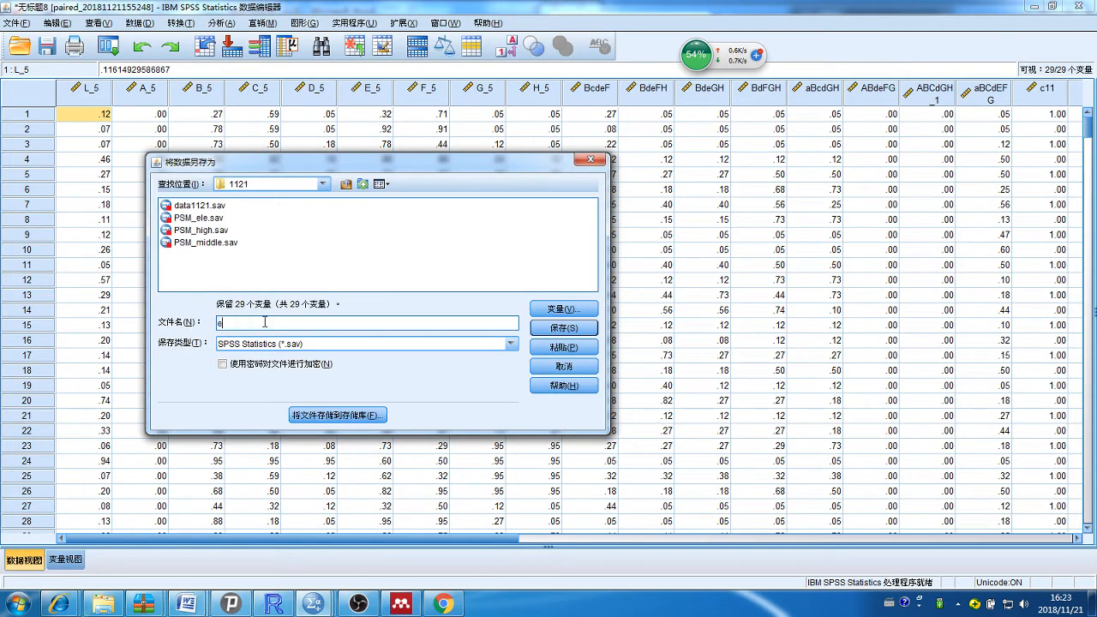
{"action": "type", "text": "le_paired"}
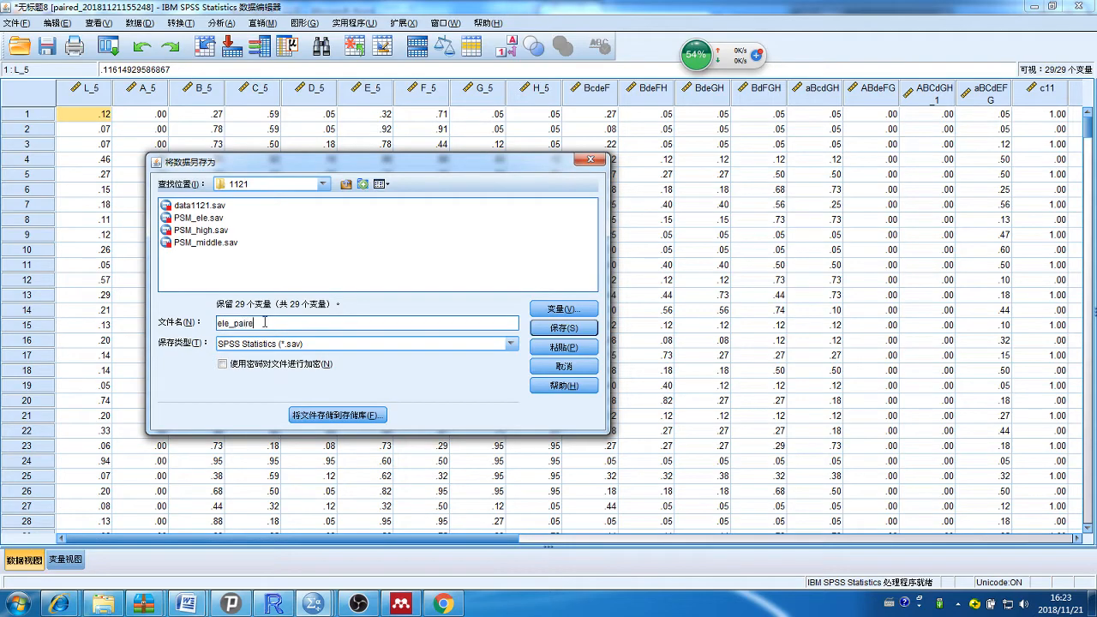
{"action": "left_click", "coordinate": [563, 328]}
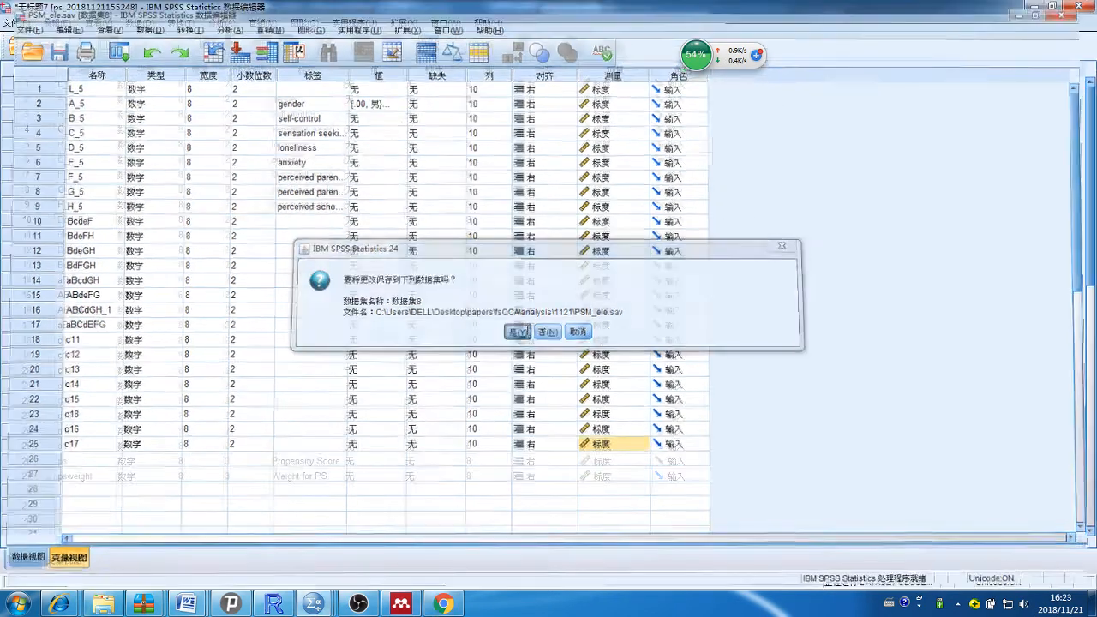
{"action": "left_click", "coordinate": [547, 332]}
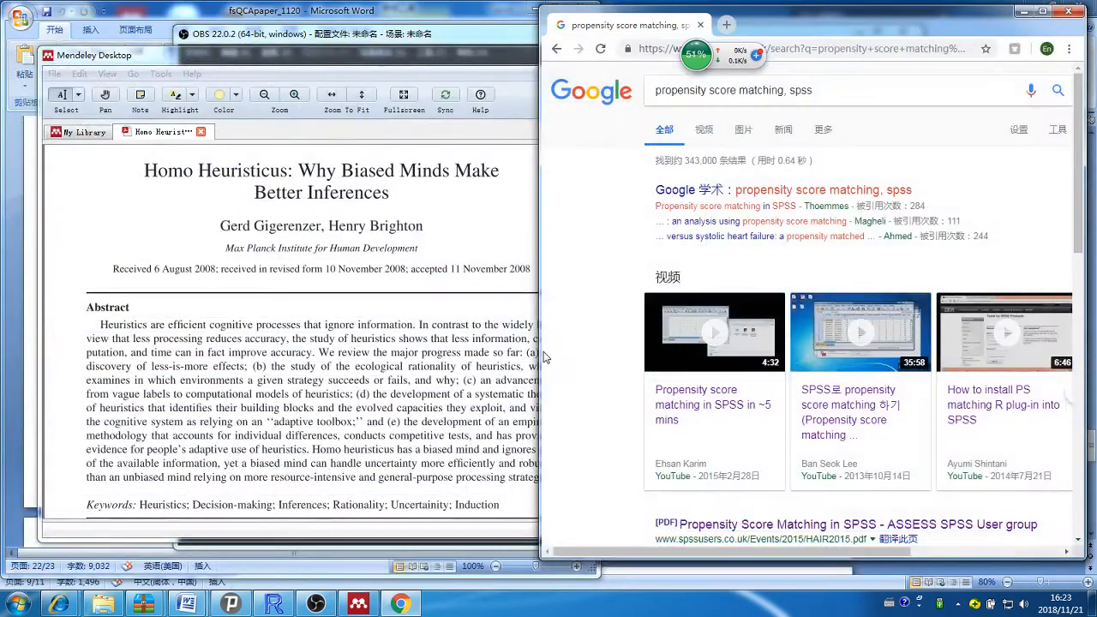
Open data1121 in SPSS from the papers > fsQCA > analysis > 1121 folder
{"action": "left_click", "coordinate": [102, 603]}
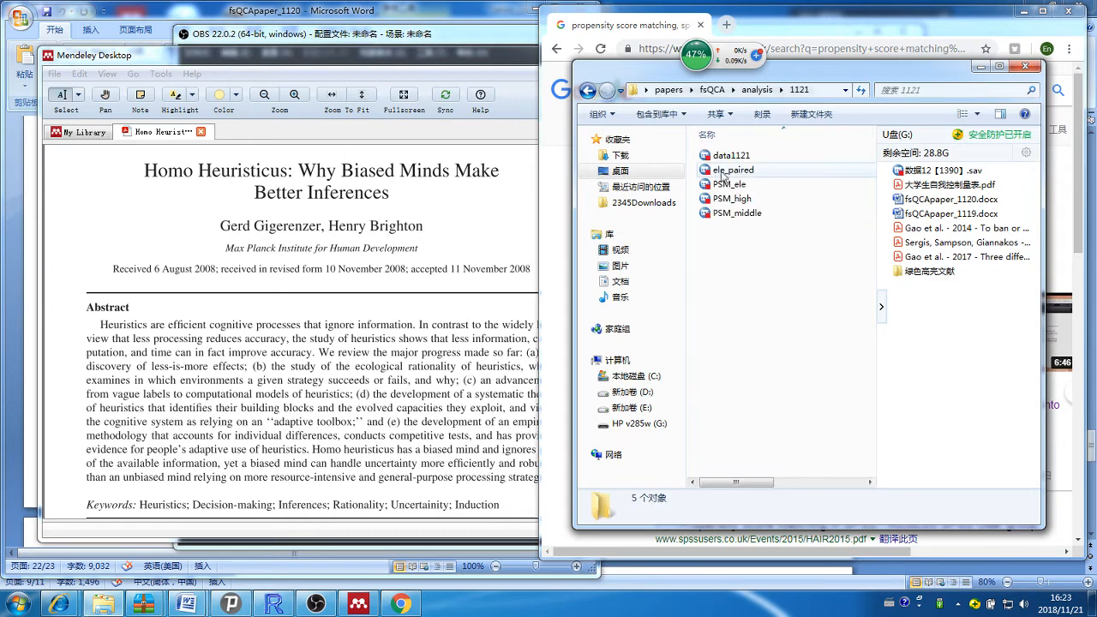
{"action": "left_click", "coordinate": [731, 155]}
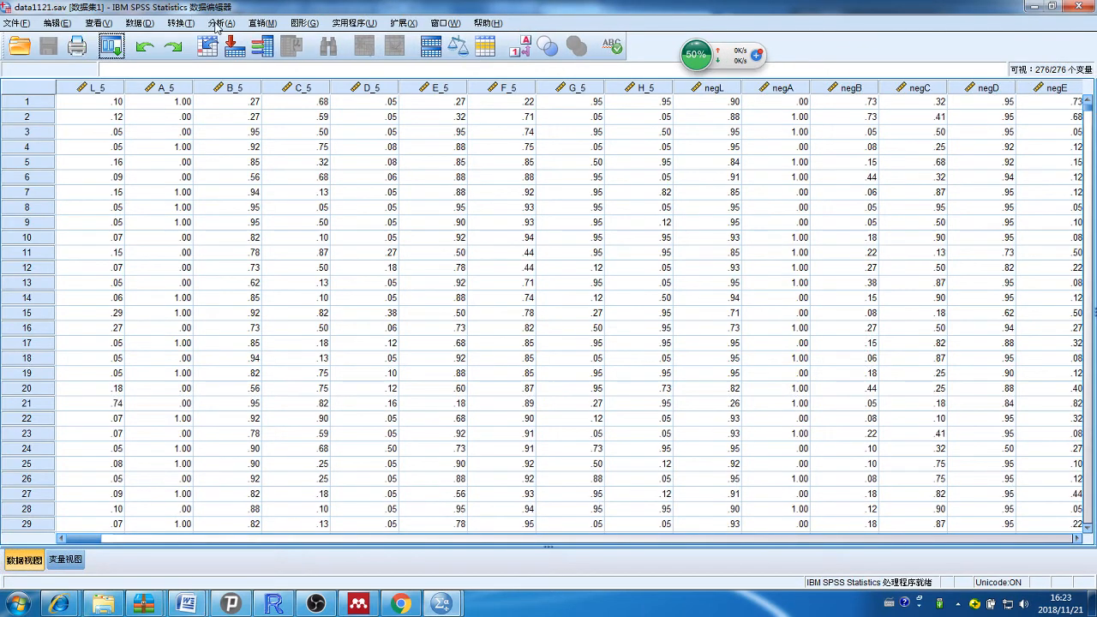
{"action": "left_click", "coordinate": [180, 24]}
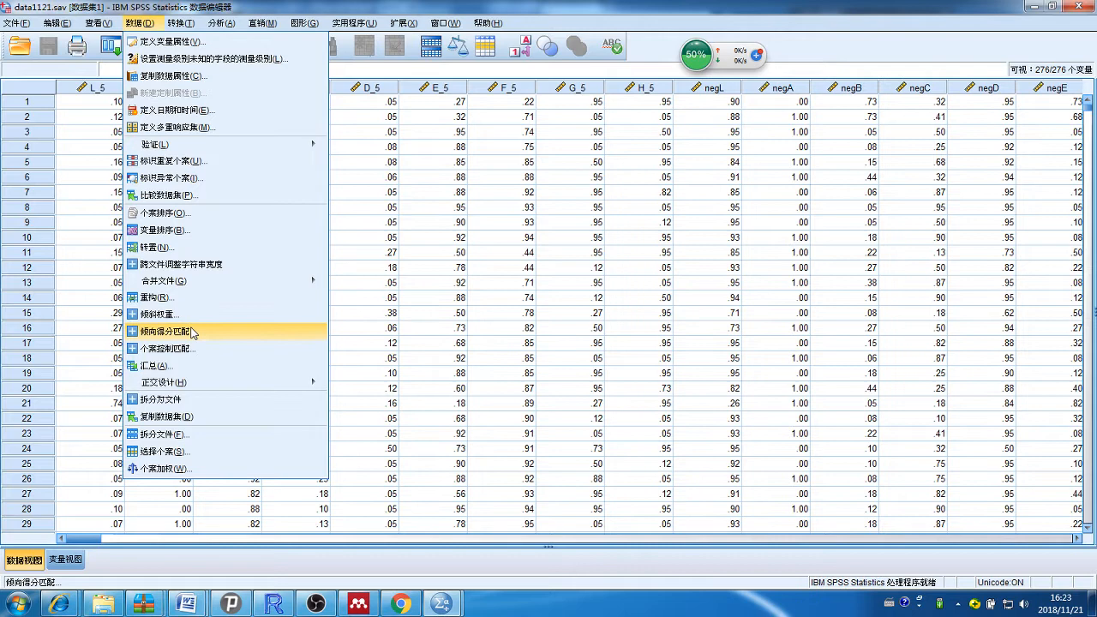
{"action": "left_click", "coordinate": [163, 332]}
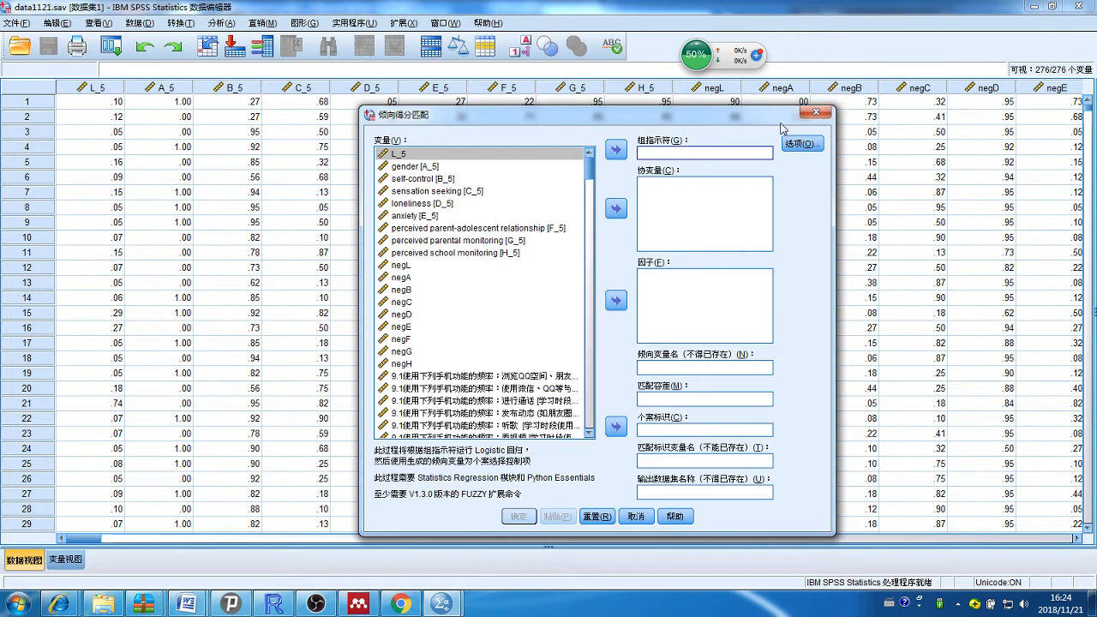
{"action": "mouse_move", "coordinate": [705, 367]}
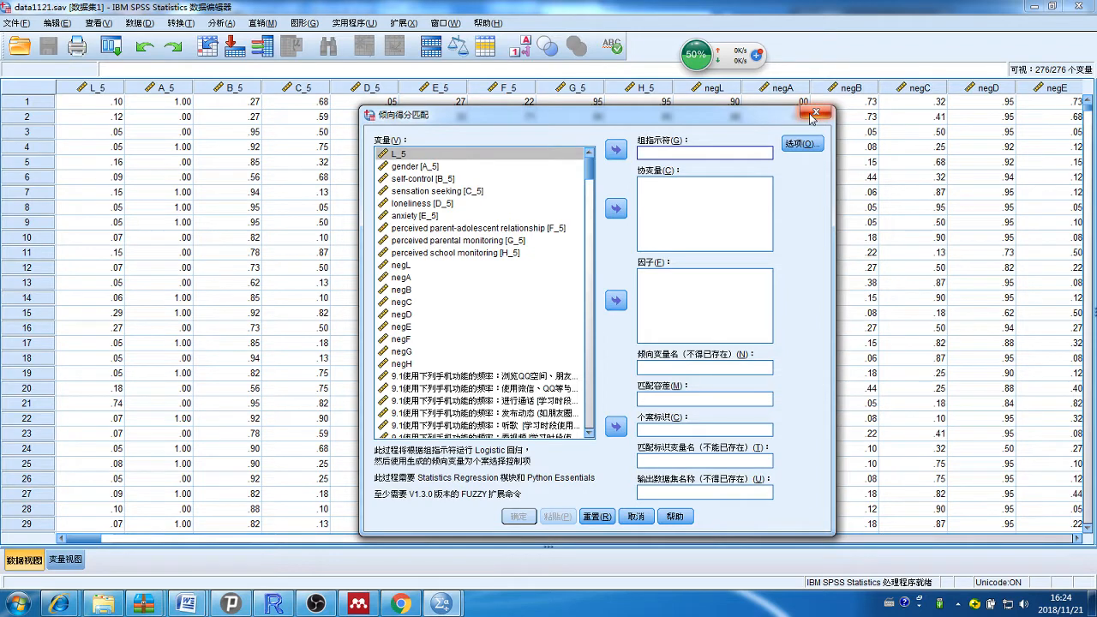
{"action": "left_click", "coordinate": [813, 113]}
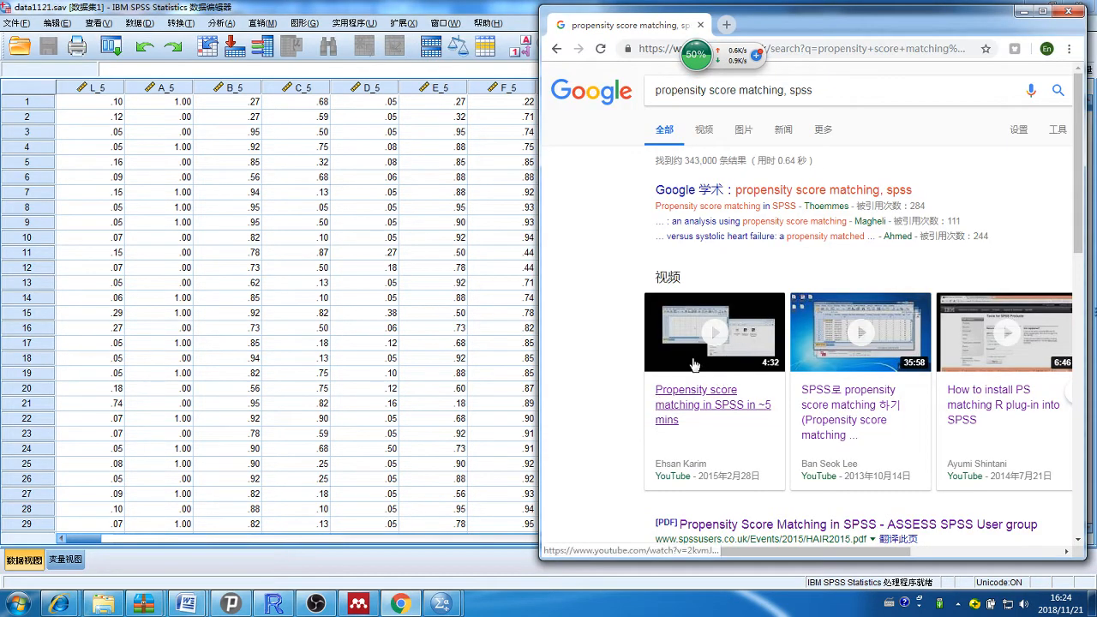
{"action": "mouse_move", "coordinate": [722, 381]}
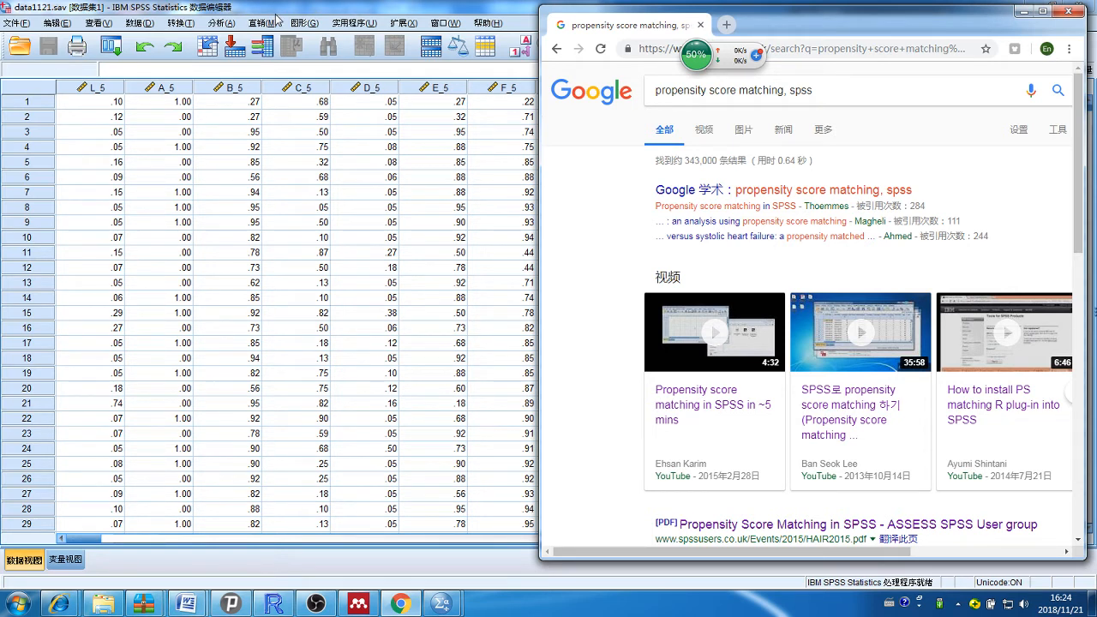
{"action": "mouse_move", "coordinate": [606, 364]}
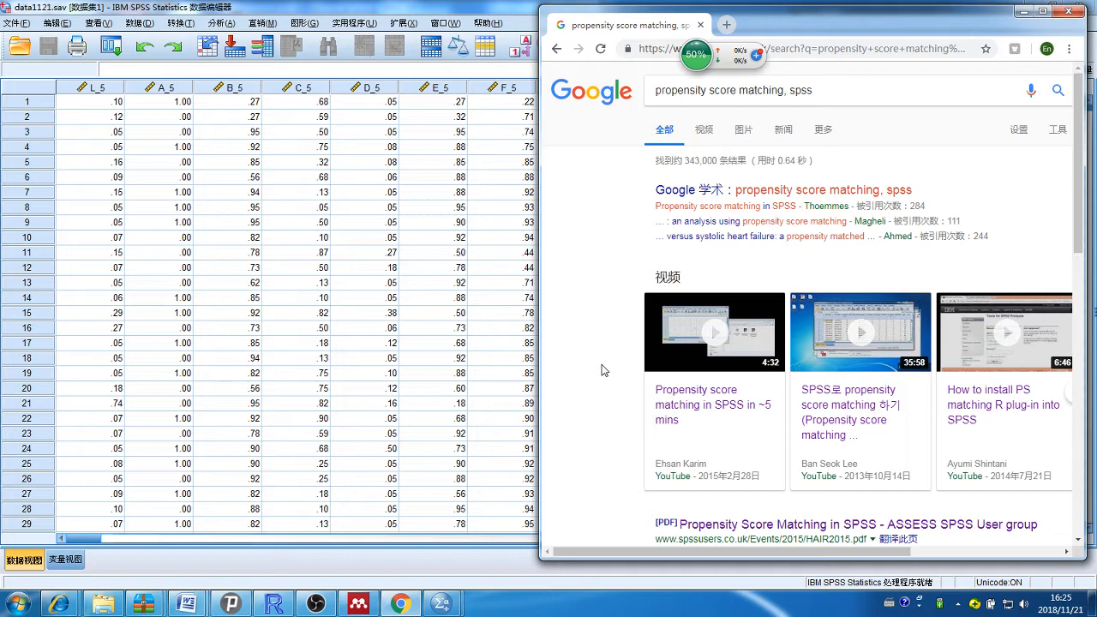
{"action": "mouse_move", "coordinate": [630, 291]}
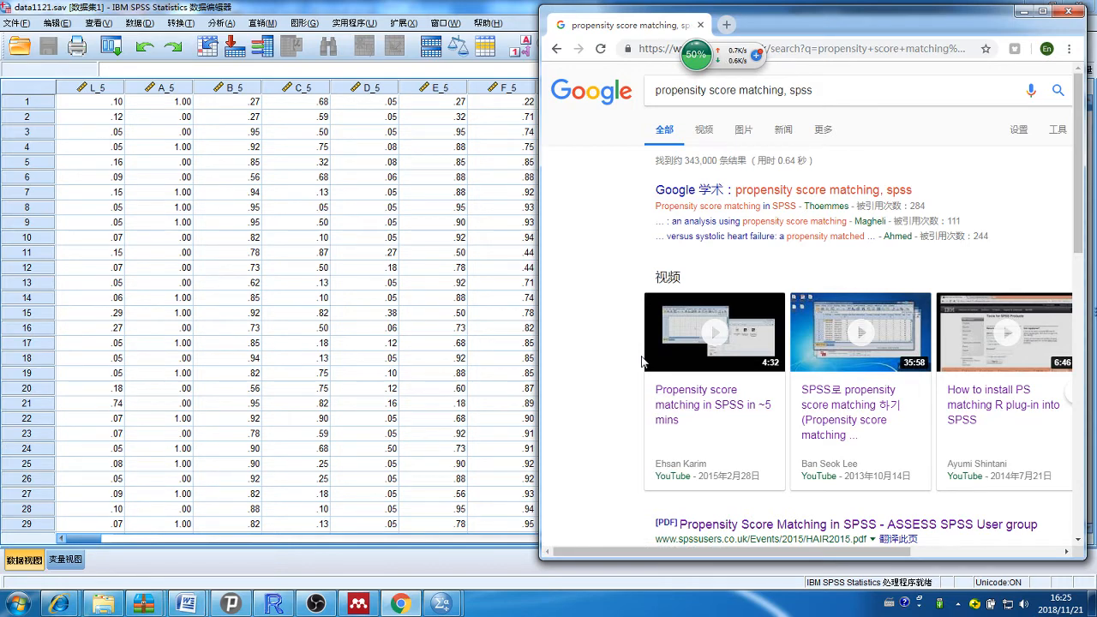
{"action": "mouse_move", "coordinate": [622, 411]}
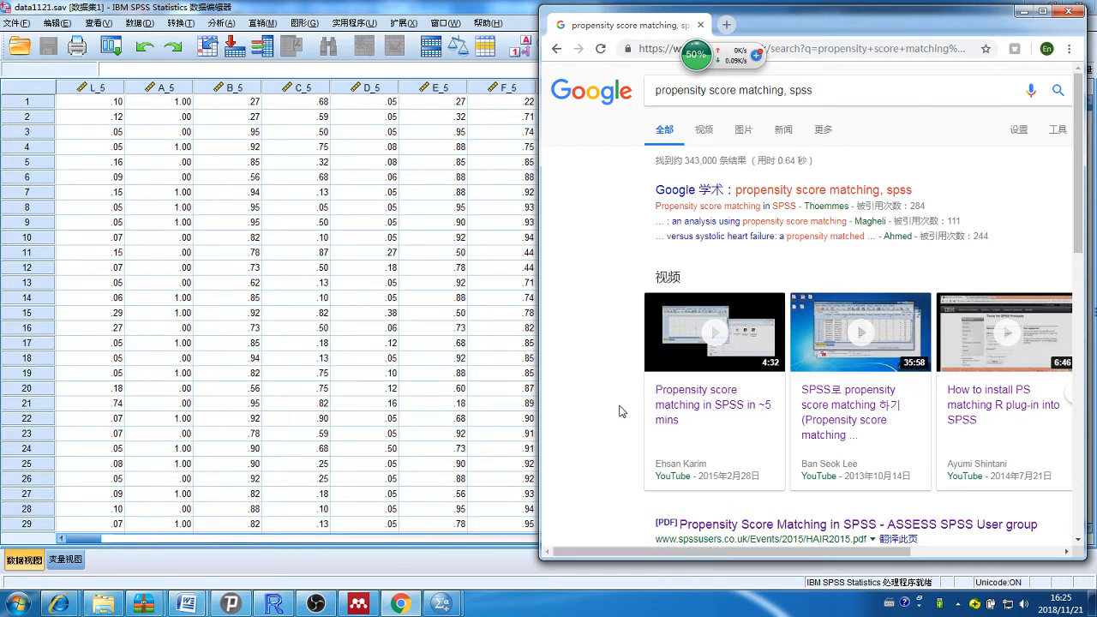
{"action": "mouse_move", "coordinate": [613, 398]}
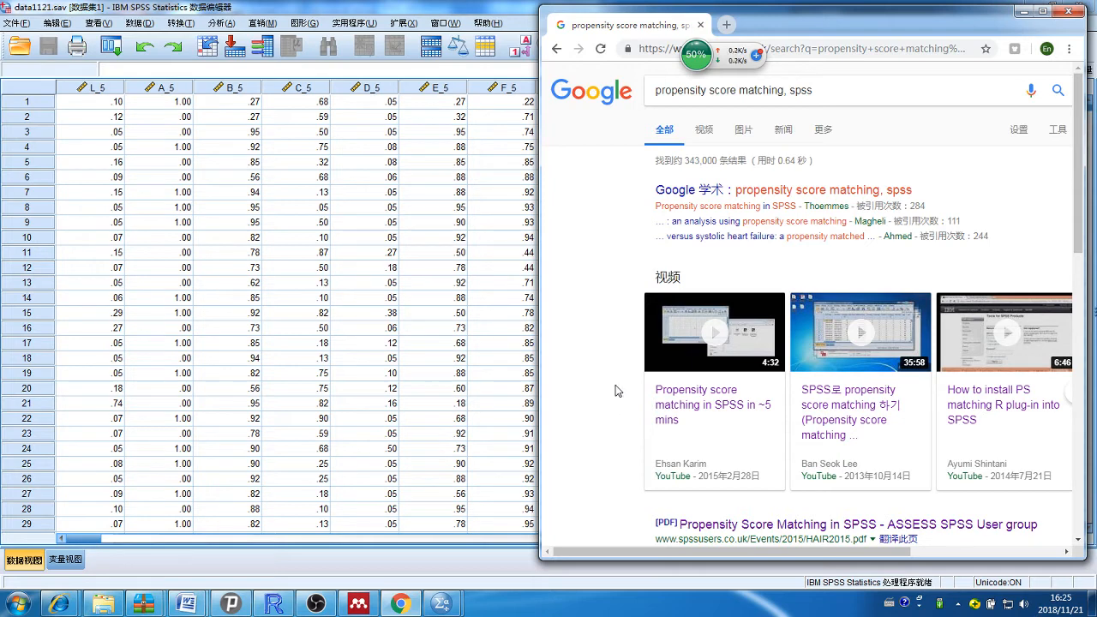
Search Google for 'spss essentials for r'
{"action": "left_click", "coordinate": [733, 90]}
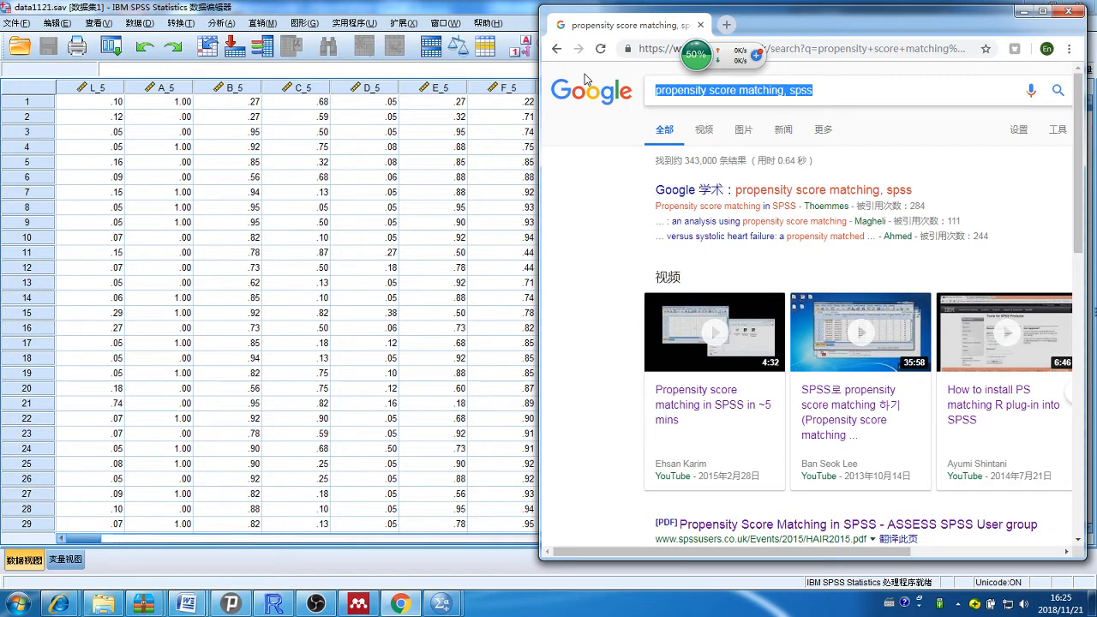
{"action": "type", "text": "spss essenti"}
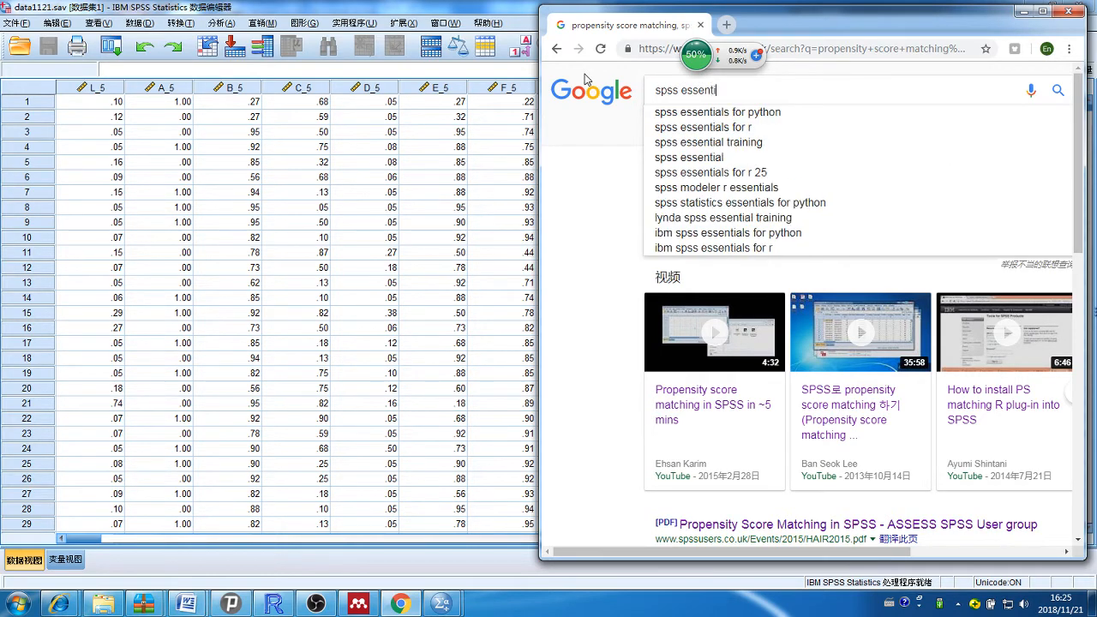
{"action": "left_click", "coordinate": [702, 126]}
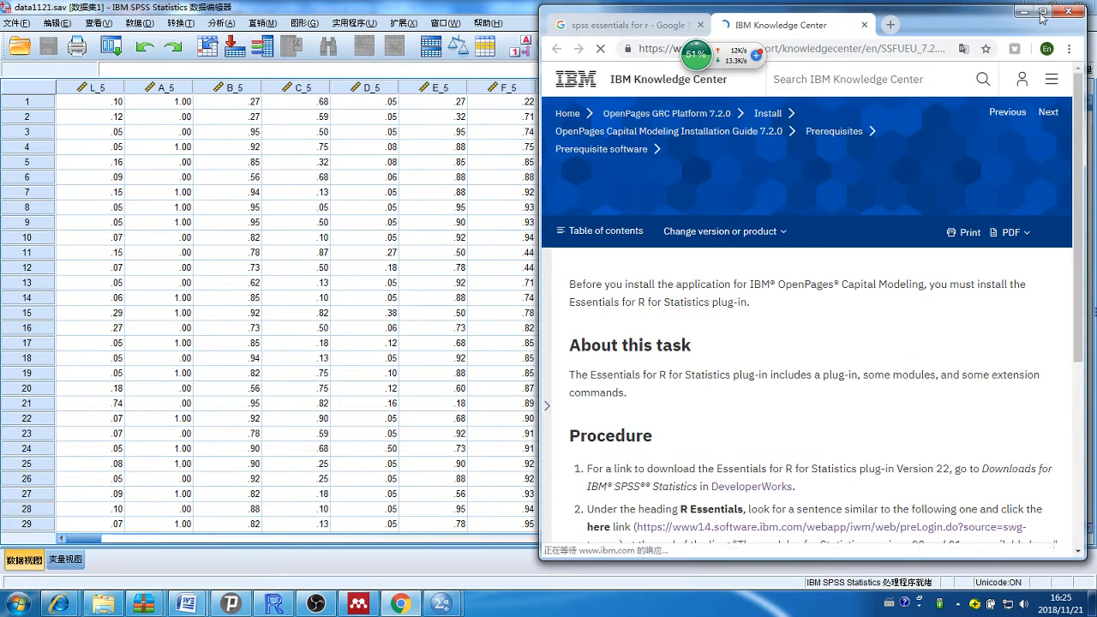
Read the Installing Essentials for R page, marking 'Version 22' in step 4
{"action": "left_click", "coordinate": [1052, 11]}
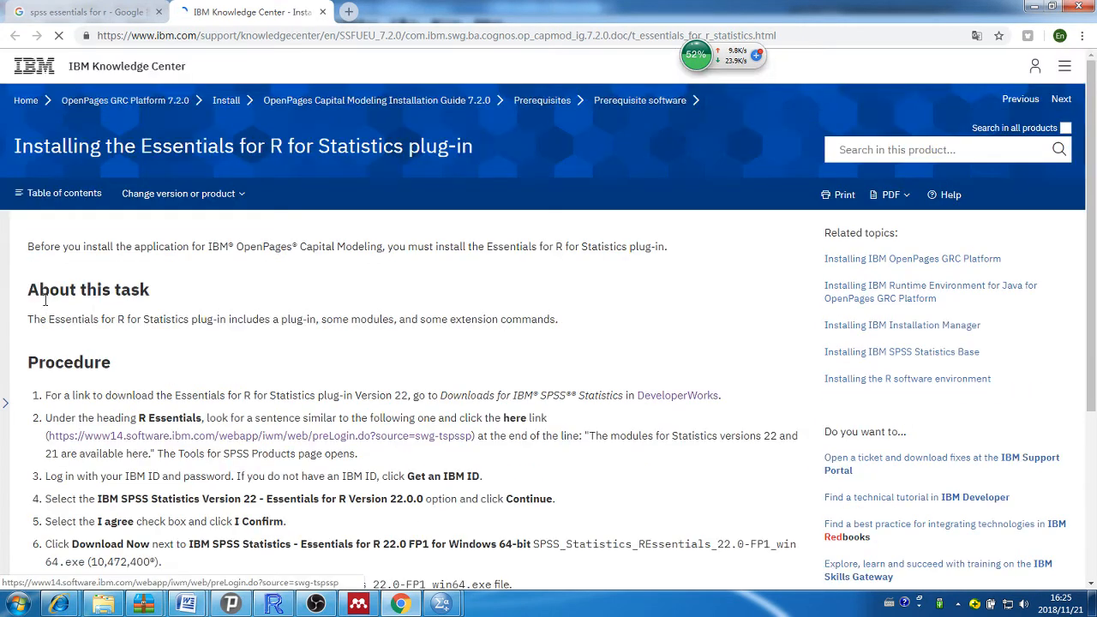
{"action": "scroll", "scroll_direction": "down", "scroll_amount": 3}
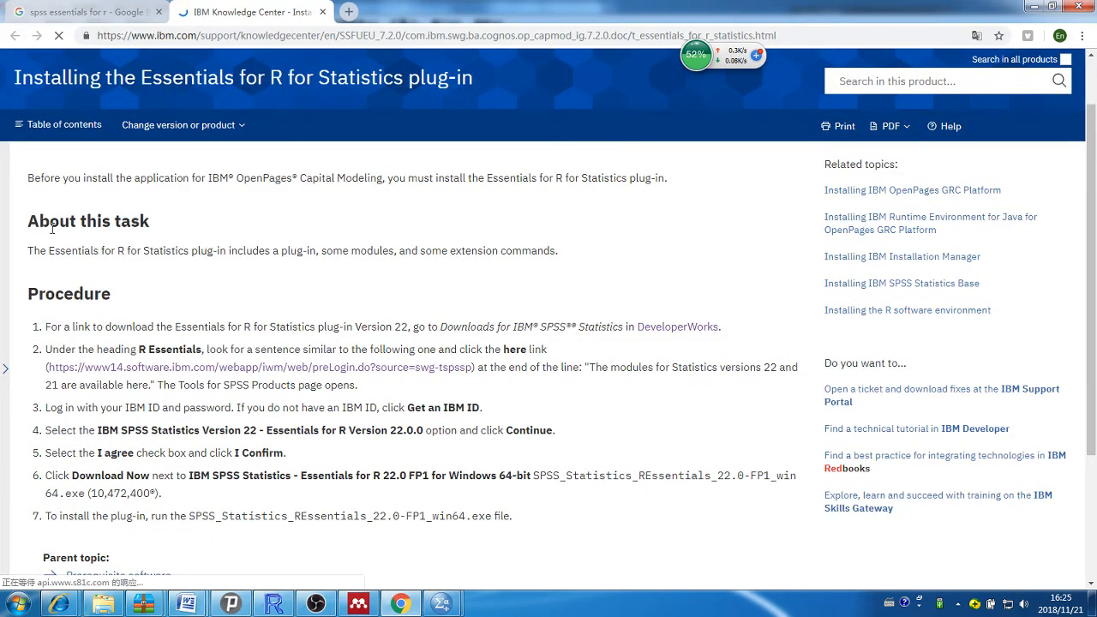
{"action": "scroll", "scroll_direction": "down", "scroll_amount": 3}
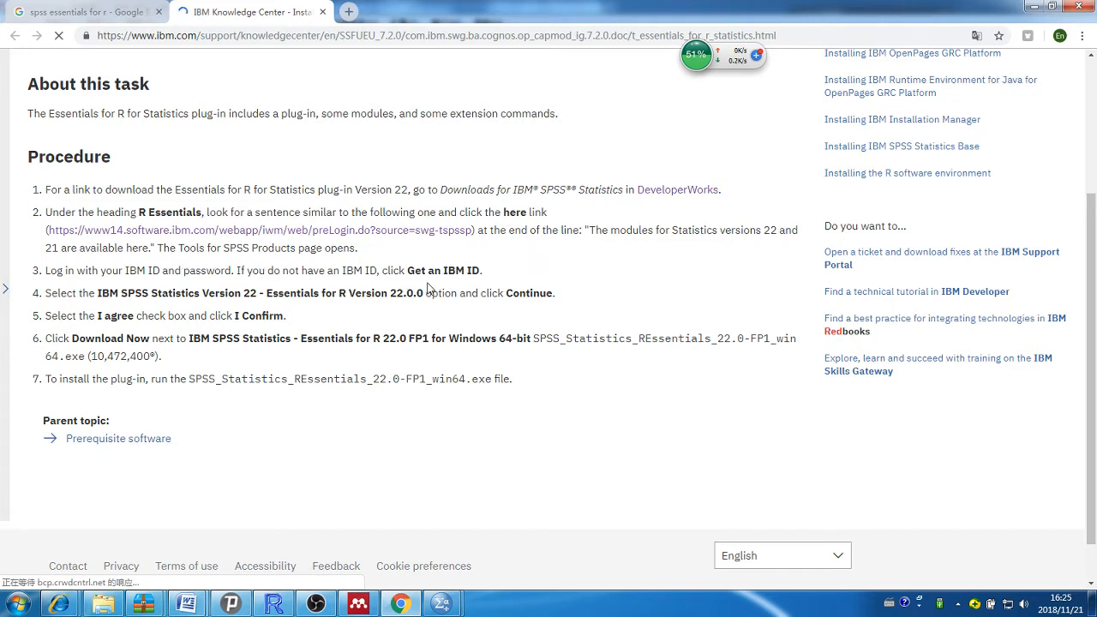
{"action": "mouse_move", "coordinate": [85, 307]}
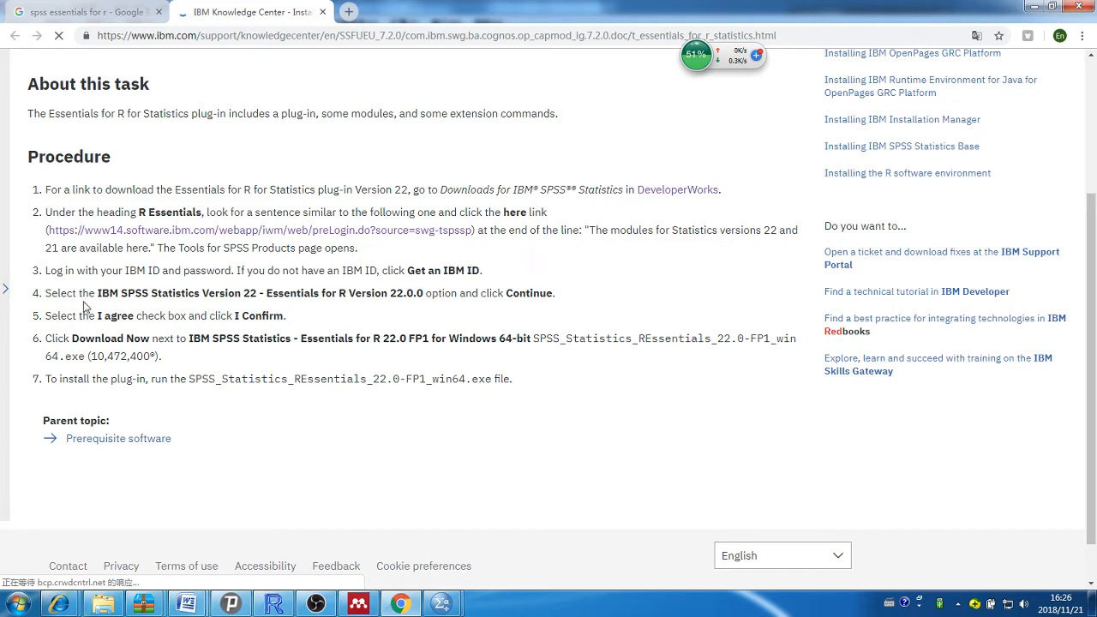
{"action": "double_click", "coordinate": [195, 293]}
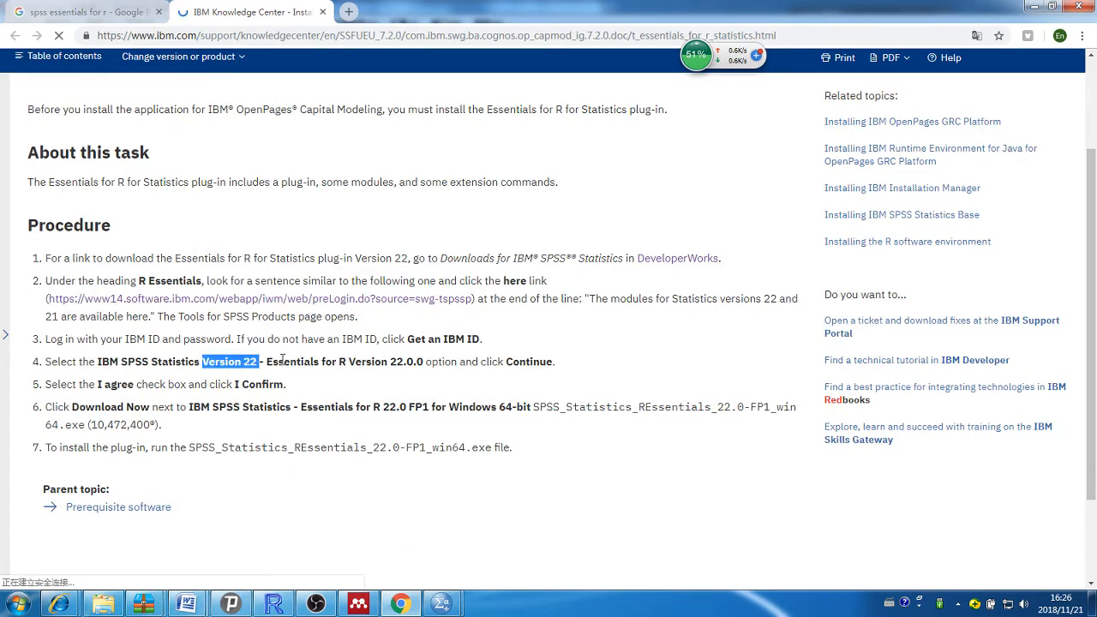
{"action": "mouse_move", "coordinate": [221, 368]}
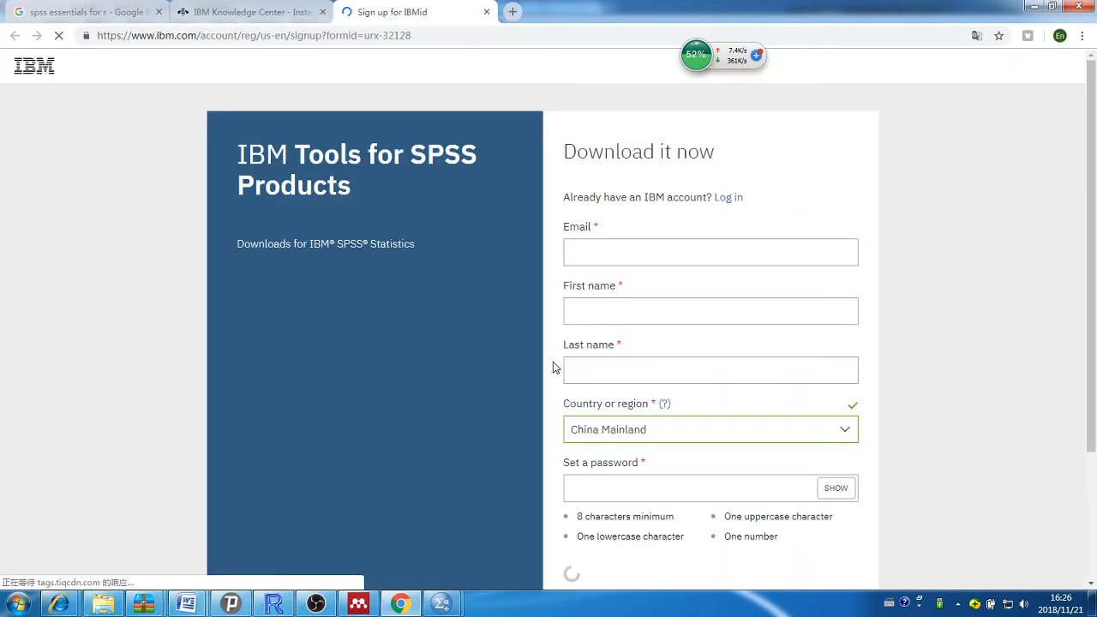
Log in to IBM using the saved account email and password instead of signing up
{"action": "left_click", "coordinate": [710, 252]}
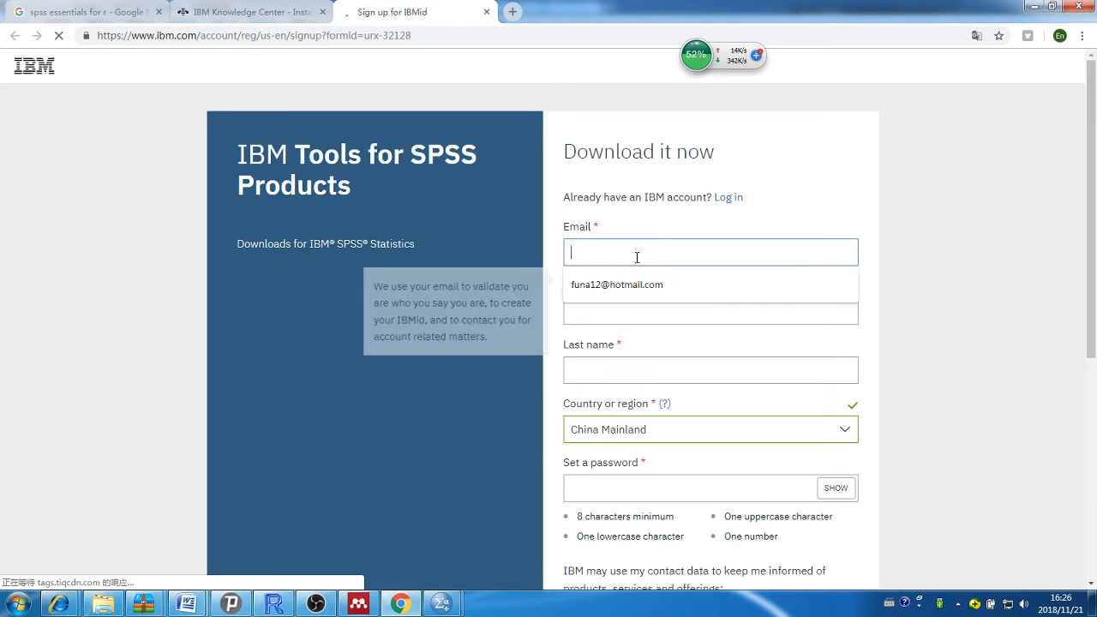
{"action": "left_click", "coordinate": [728, 196]}
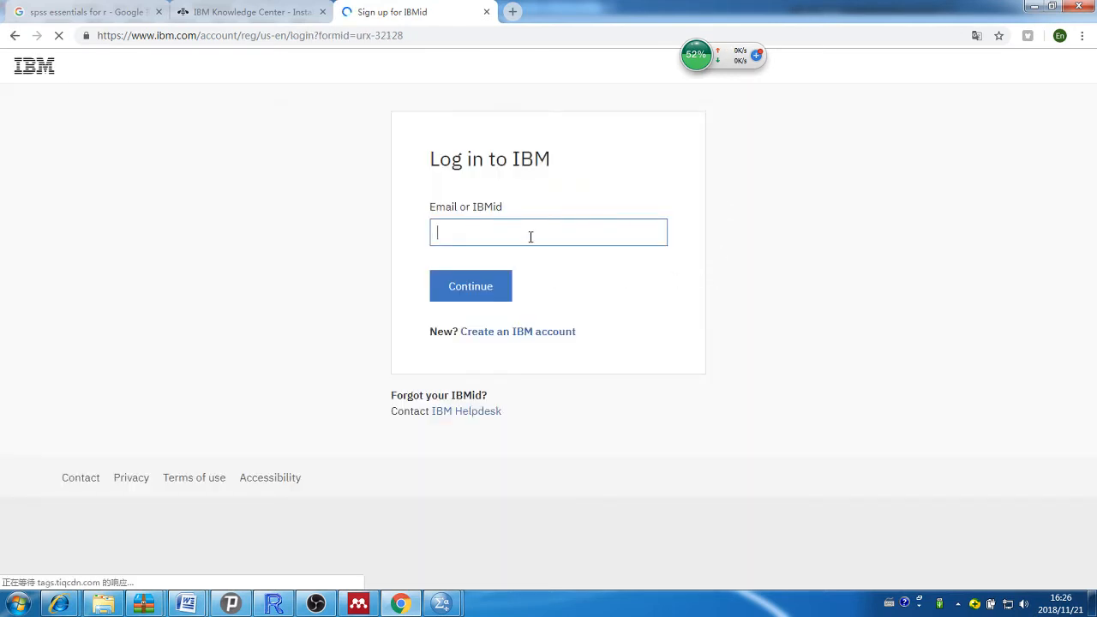
{"action": "type", "text": "4"}
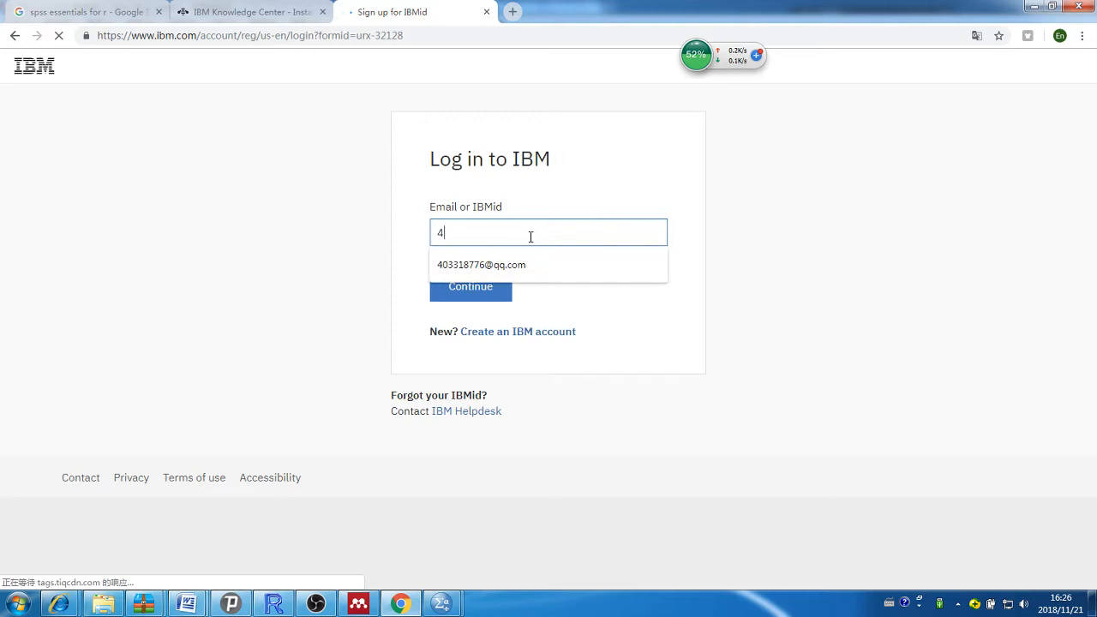
{"action": "left_click", "coordinate": [481, 264]}
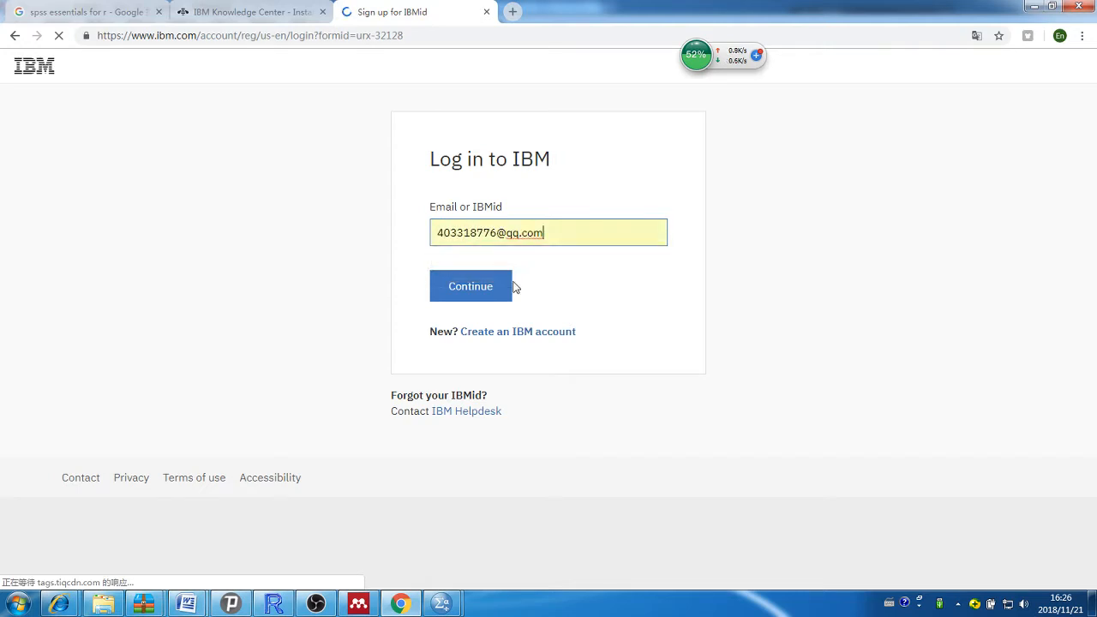
{"action": "left_click", "coordinate": [470, 286]}
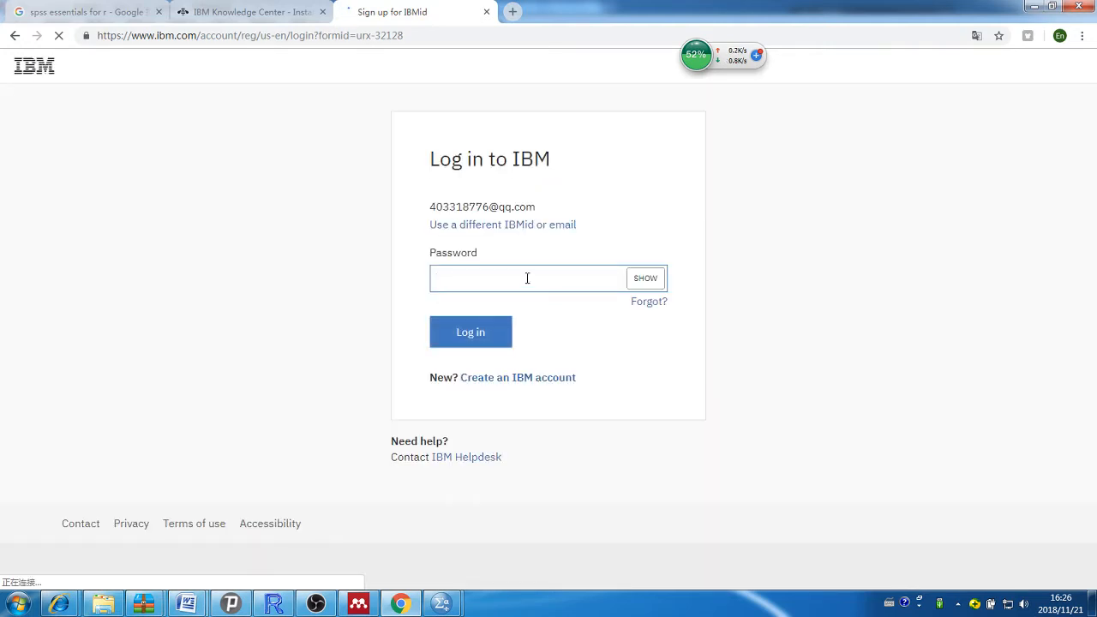
{"action": "type", "text": "password"}
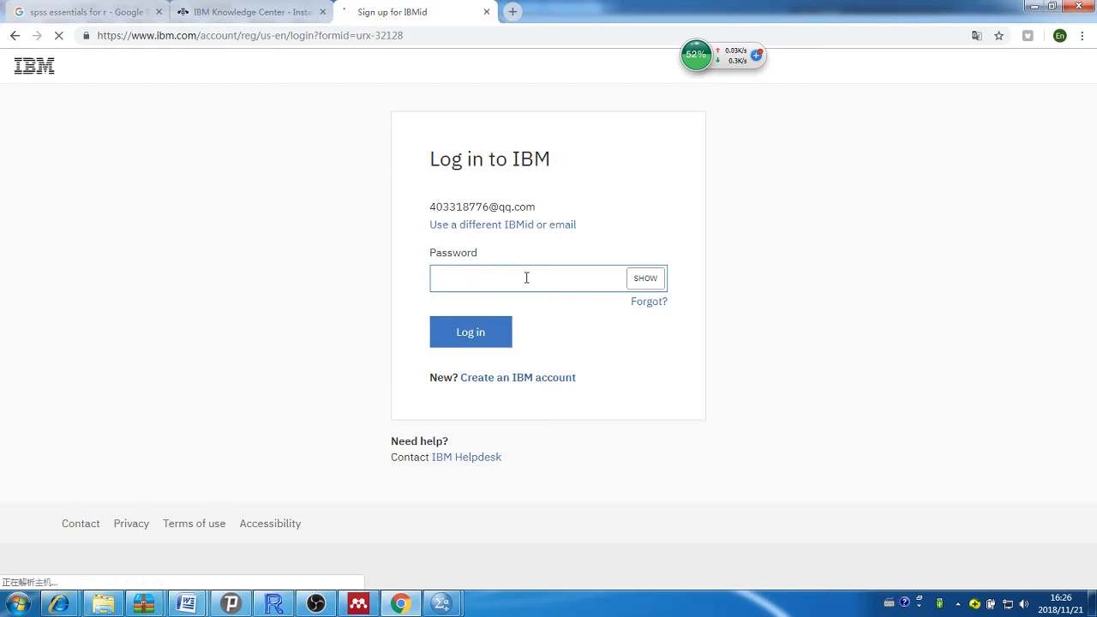
{"action": "left_click", "coordinate": [471, 331]}
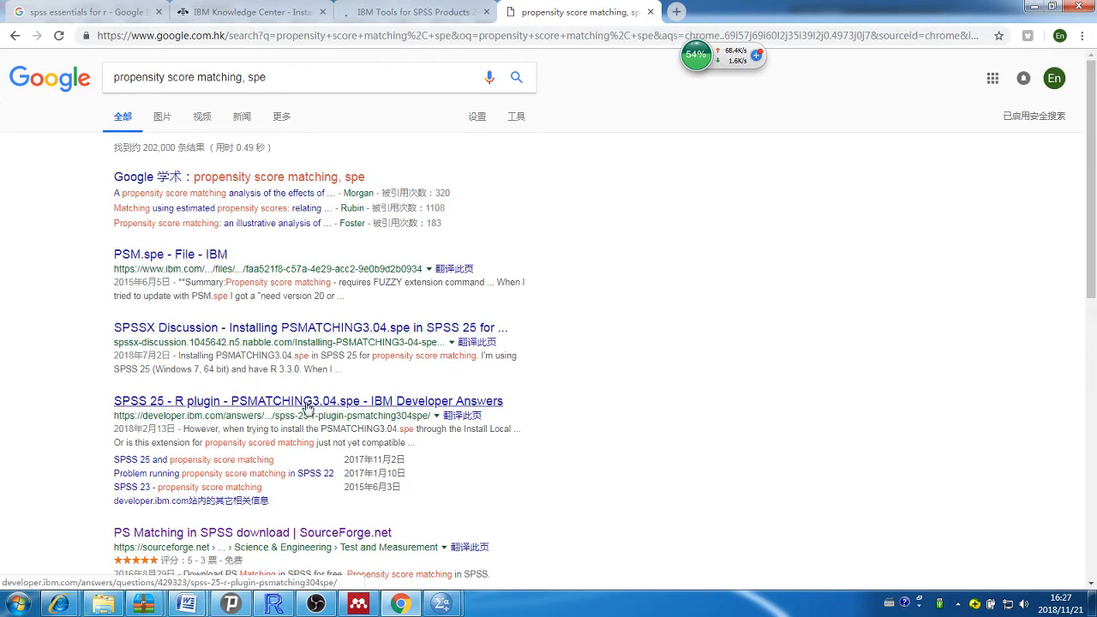
Open the 'SPSS 25 - R plugin - PSMATCHING3.04.spe - IBM Developer Answers' thread
{"action": "left_click", "coordinate": [250, 533]}
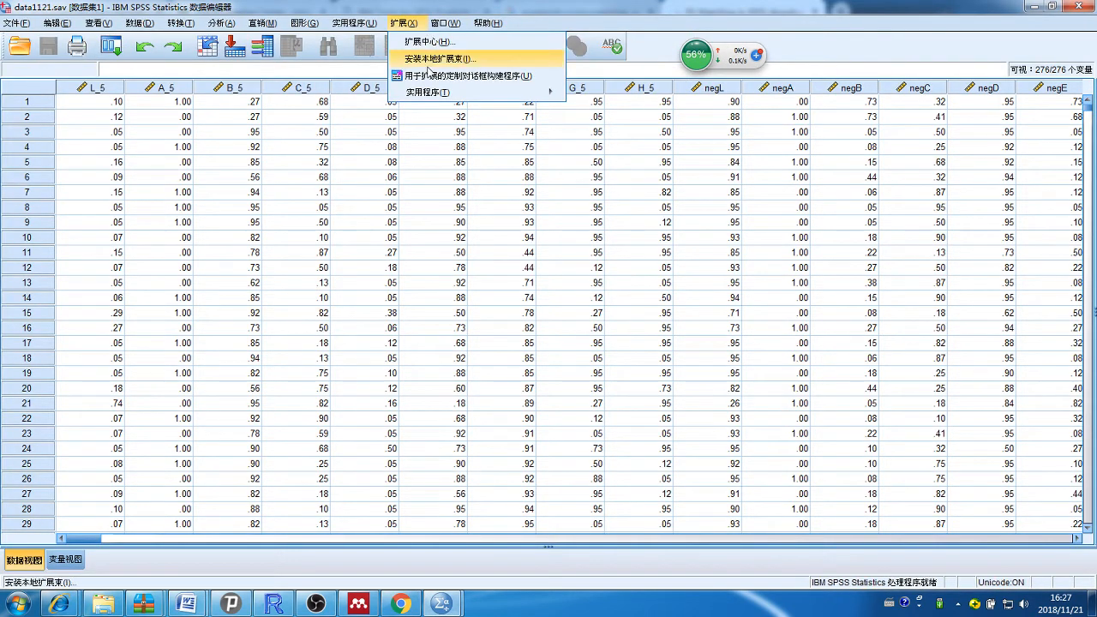
Start Install Local Extension Bundle and browse to DELL > Downloads for PSMATCHING3.04.spe
{"action": "left_click", "coordinate": [440, 58]}
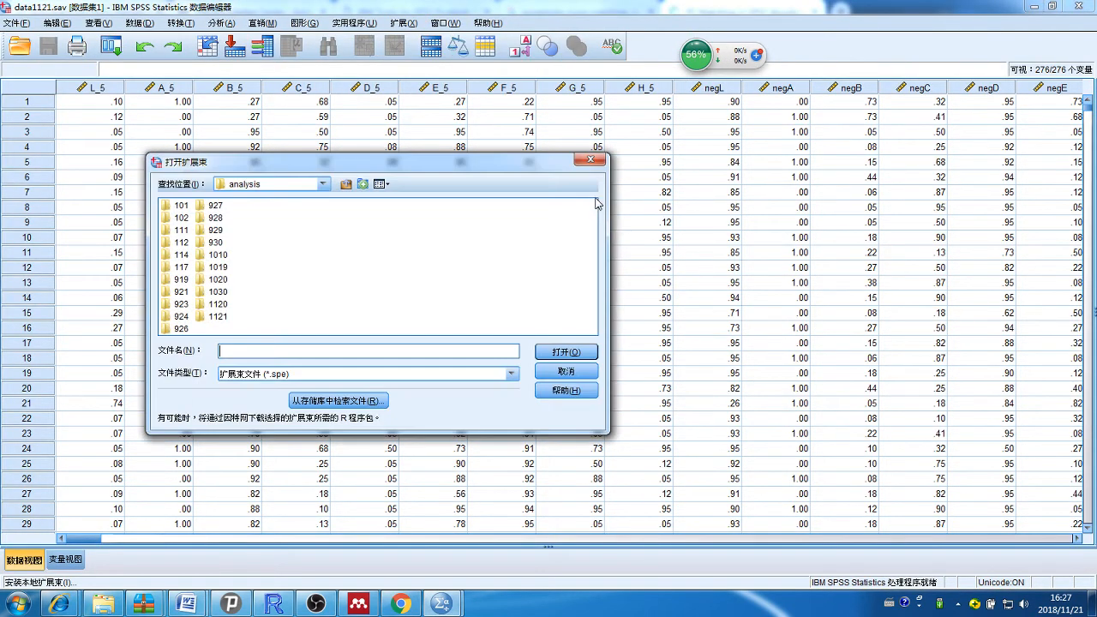
{"action": "left_click", "coordinate": [324, 183]}
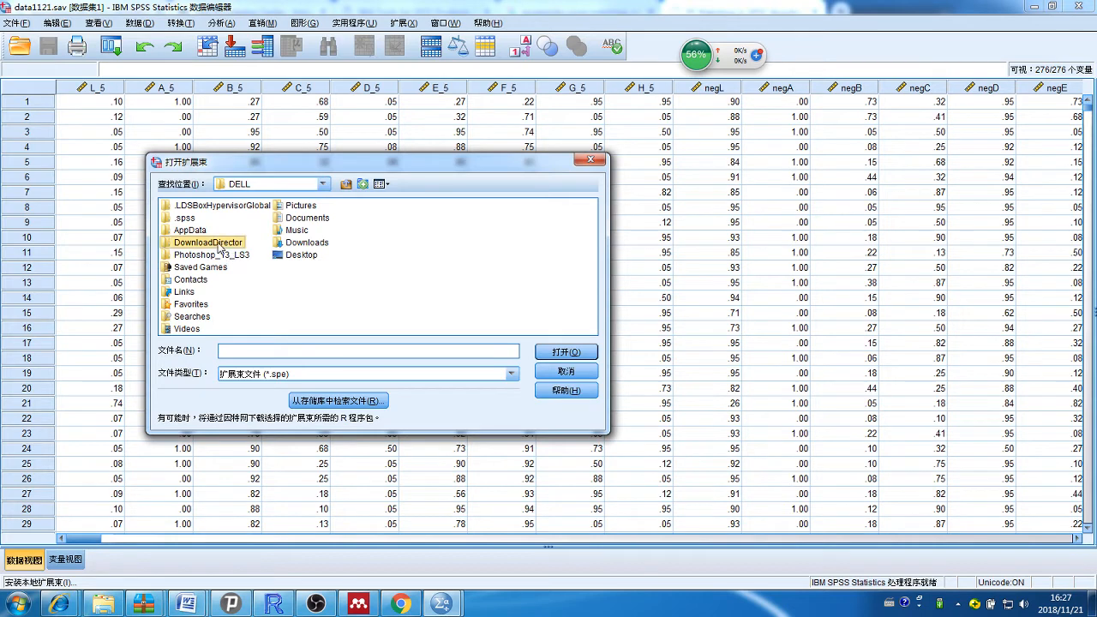
{"action": "double_click", "coordinate": [210, 241]}
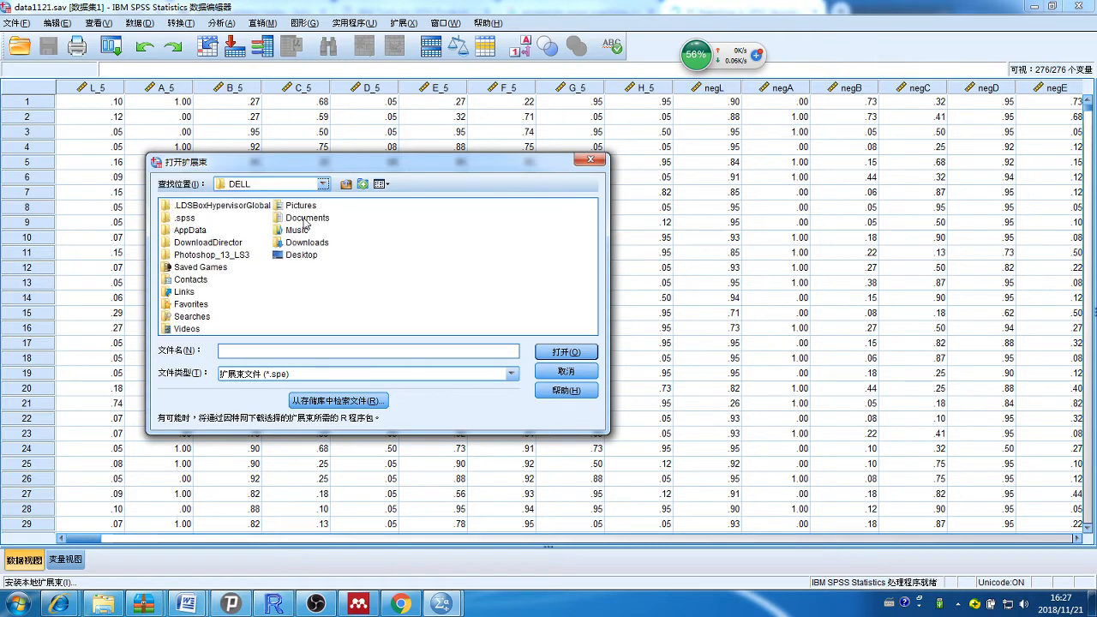
{"action": "double_click", "coordinate": [306, 242]}
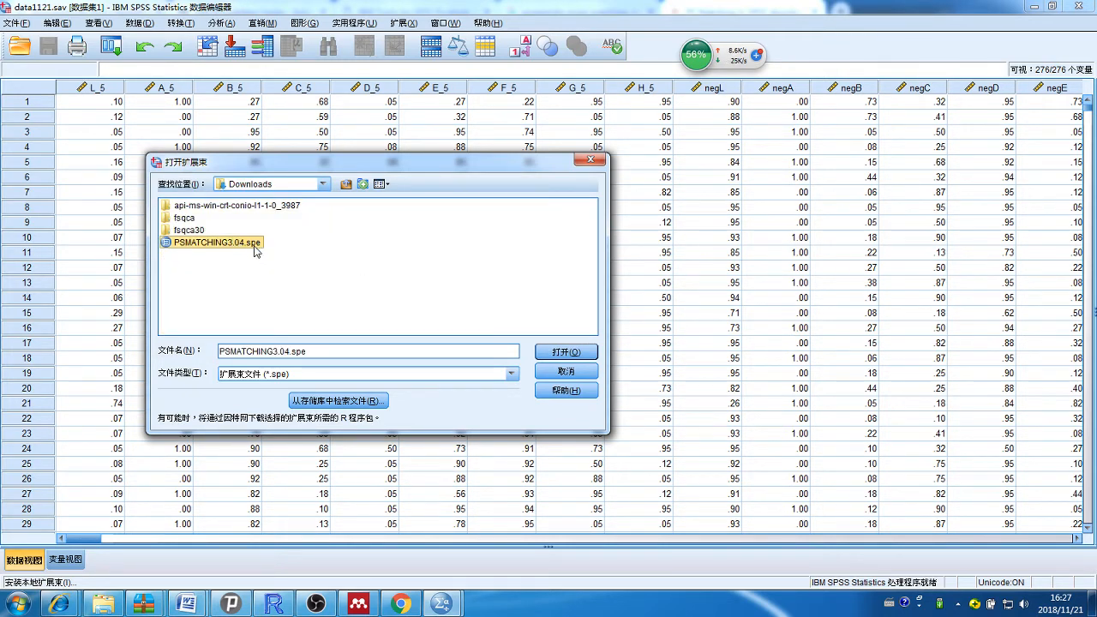
{"action": "mouse_move", "coordinate": [286, 287]}
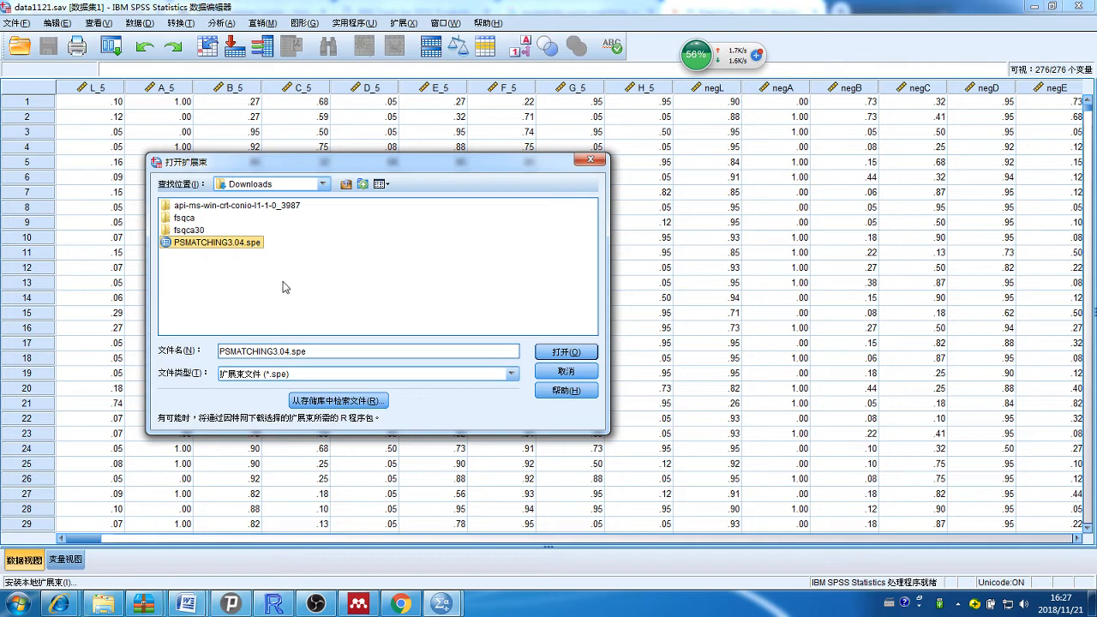
{"action": "mouse_move", "coordinate": [493, 169]}
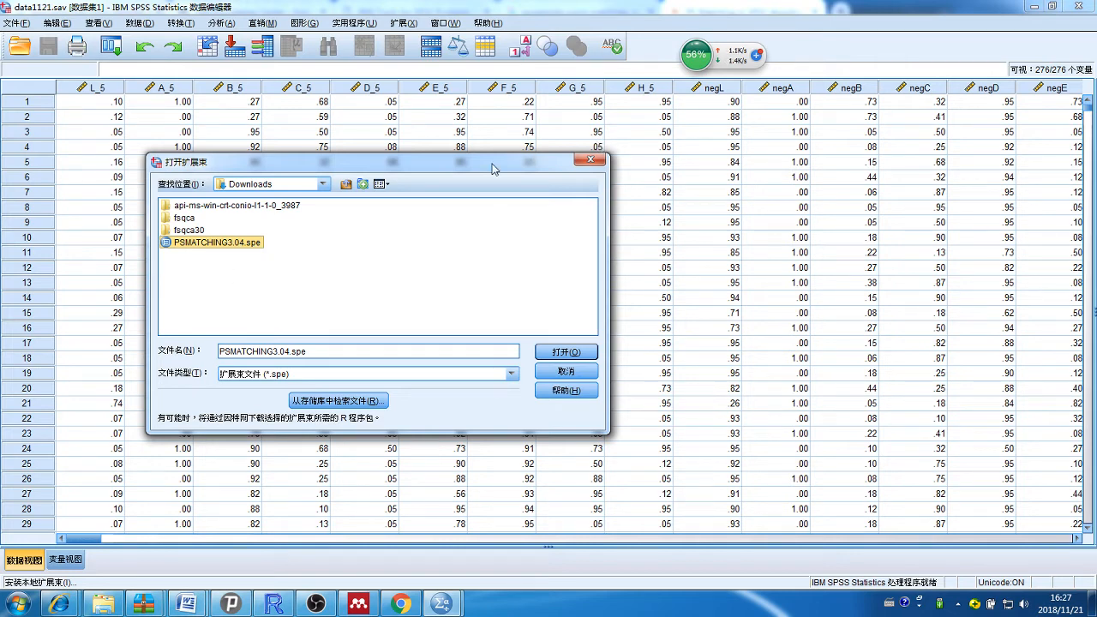
{"action": "mouse_move", "coordinate": [463, 175]}
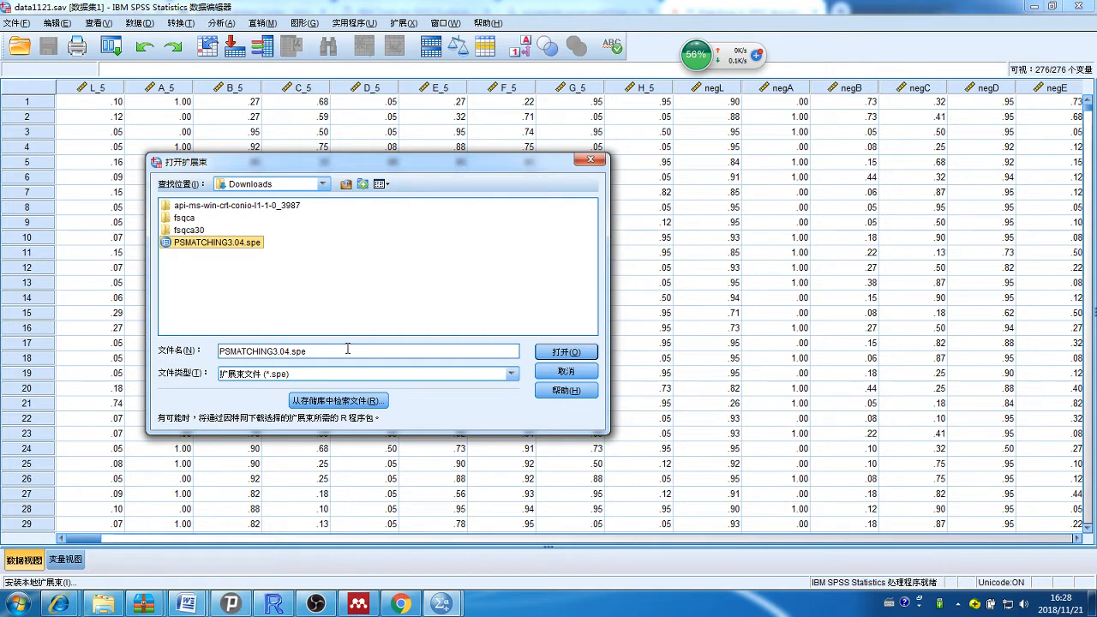
{"action": "mouse_move", "coordinate": [159, 604]}
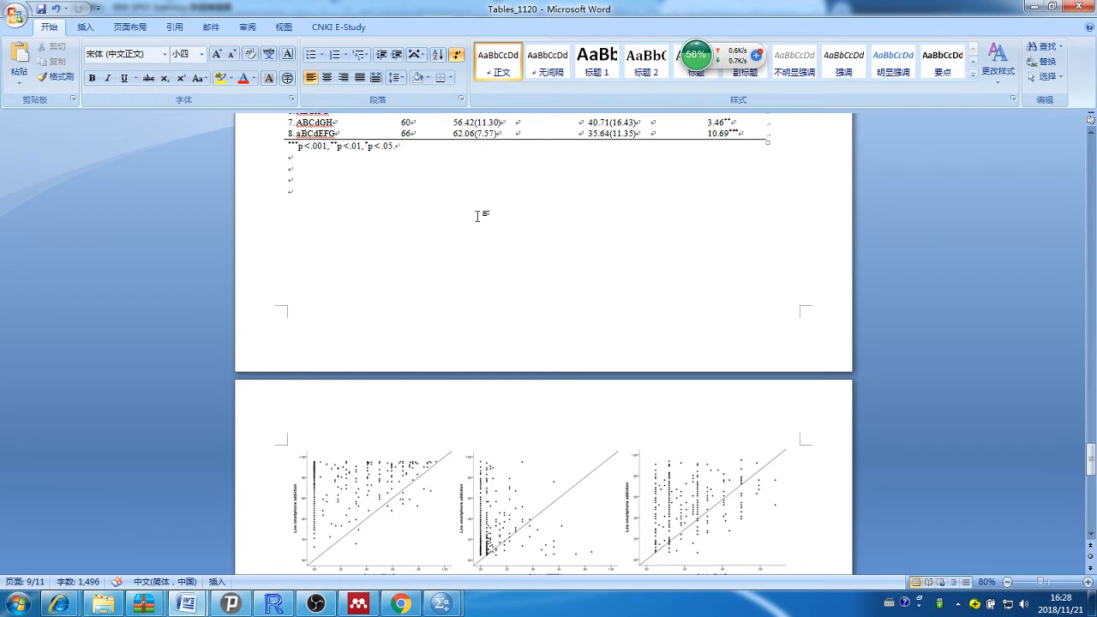
Enter 'integration' while reviewing the Tables_1120 Word document
{"action": "type", "text": "integration"}
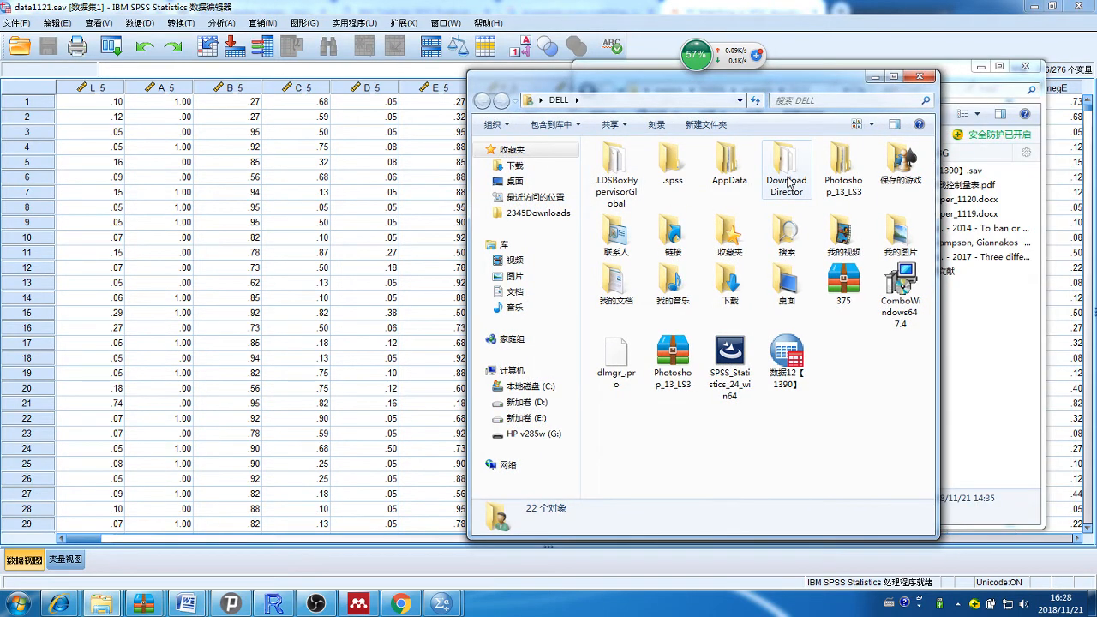
Open the DownloadDirector folder and select the R Essentials installation archive
{"action": "double_click", "coordinate": [786, 169]}
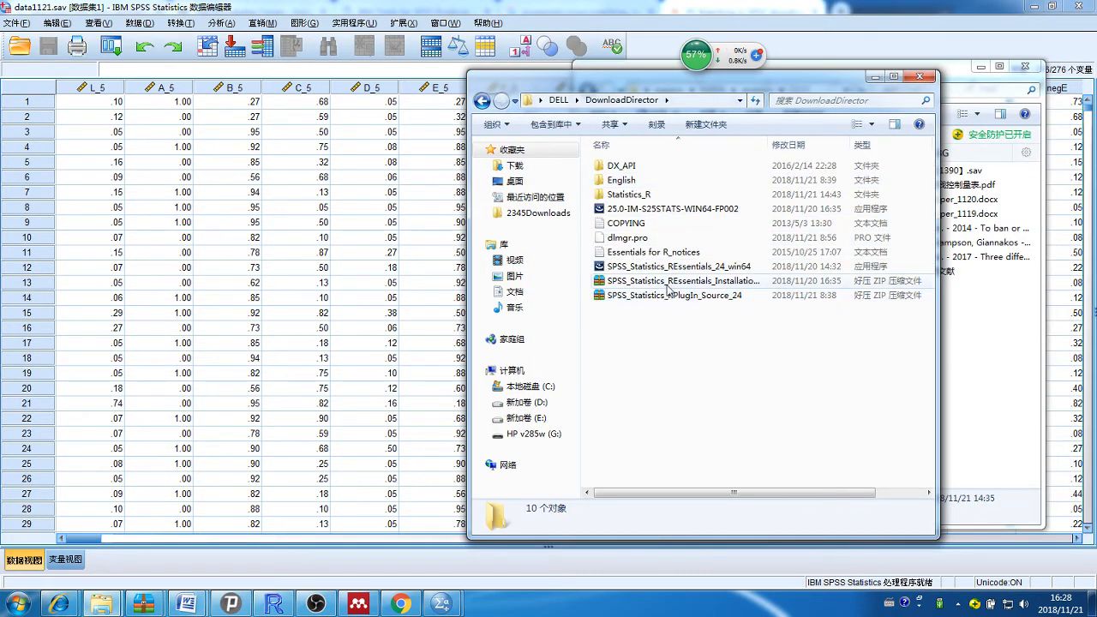
{"action": "left_click", "coordinate": [678, 295]}
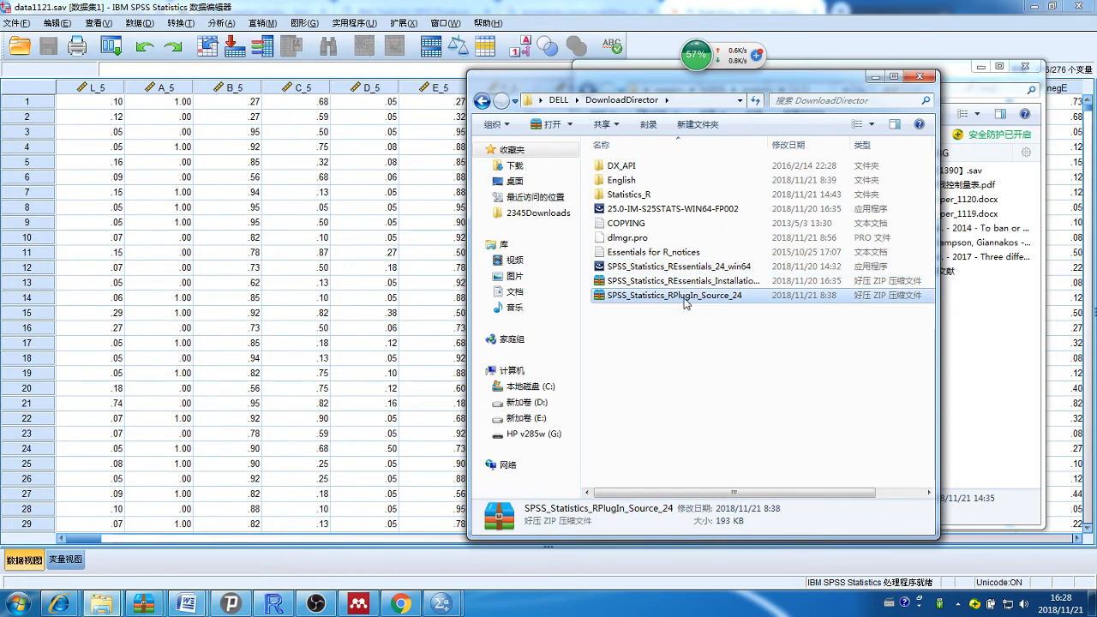
{"action": "mouse_move", "coordinate": [675, 295]}
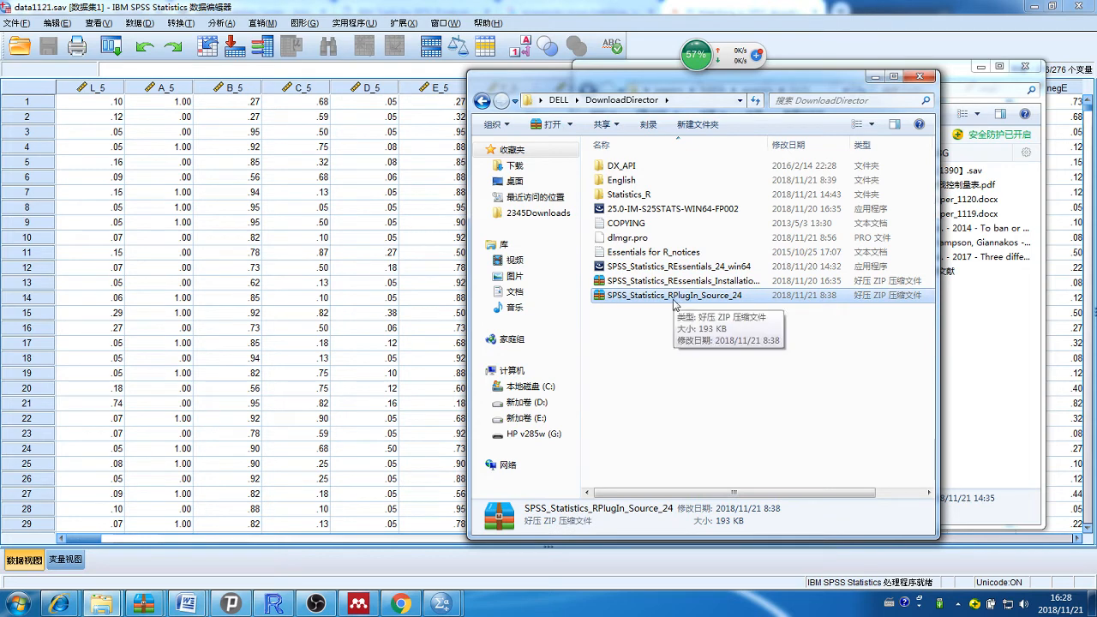
{"action": "mouse_move", "coordinate": [679, 304]}
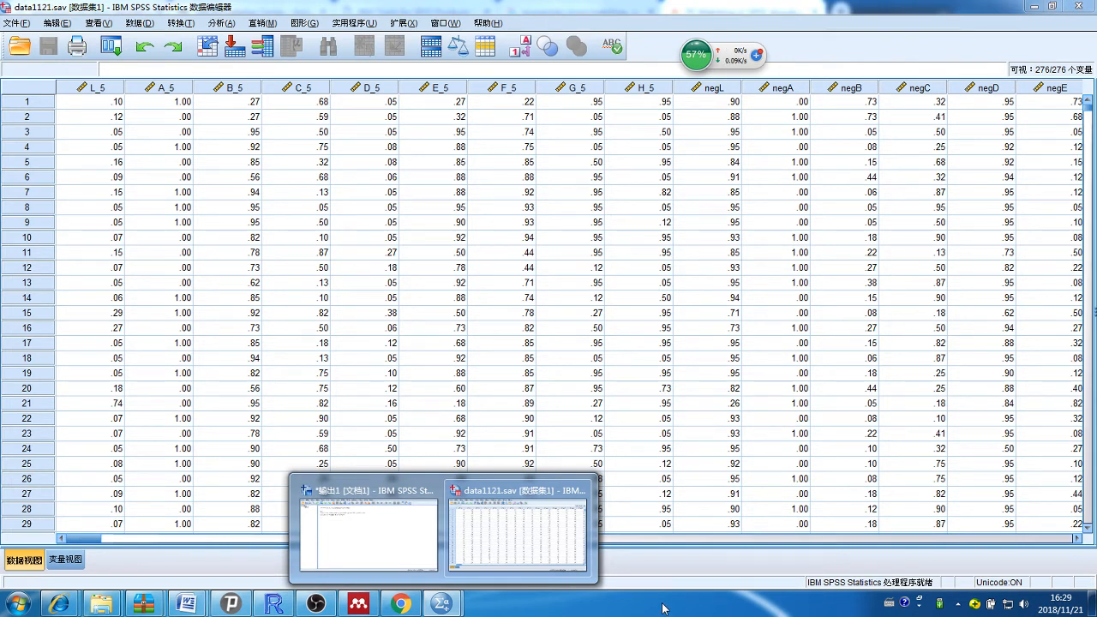
{"action": "mouse_move", "coordinate": [622, 492]}
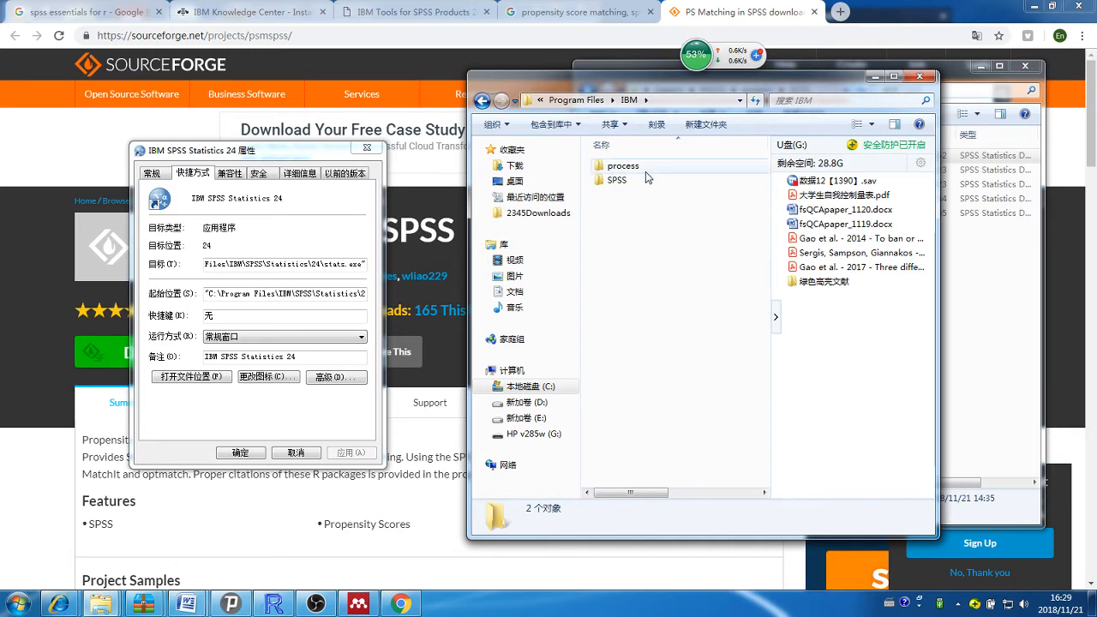
Launch SPSS Statistics 24 by running stats.exe from the IBM > SPSS > 24 folder
{"action": "double_click", "coordinate": [616, 180]}
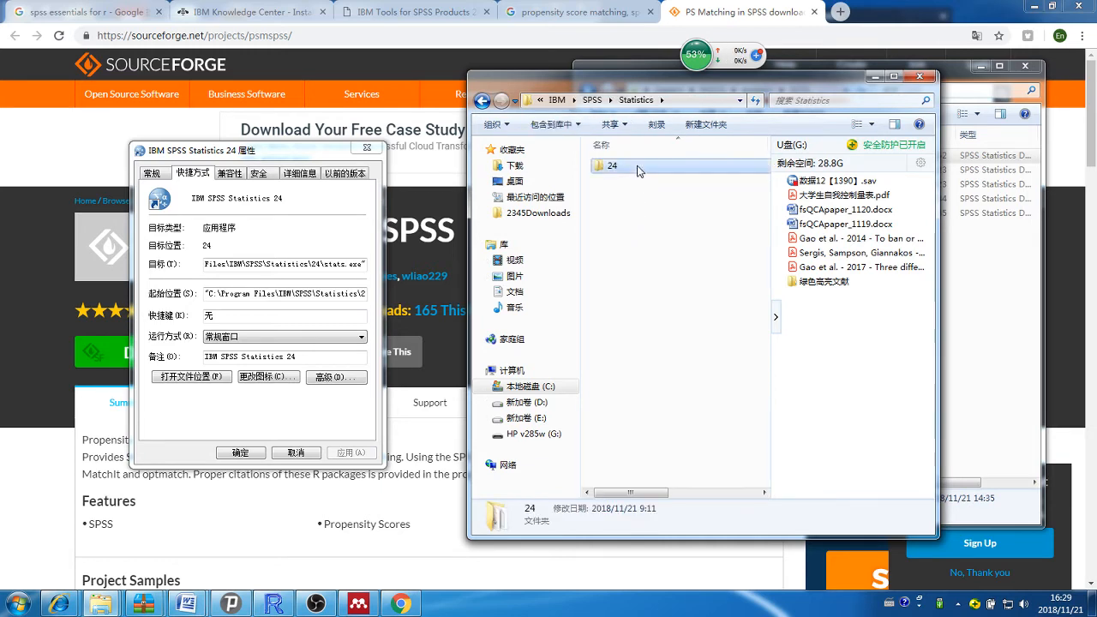
{"action": "double_click", "coordinate": [610, 165]}
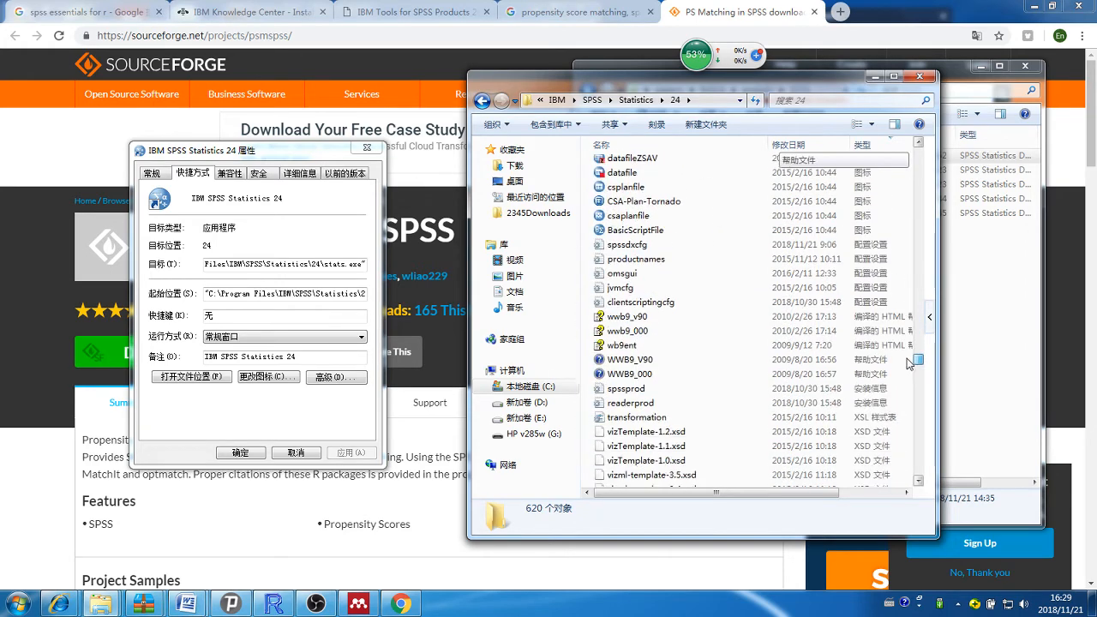
{"action": "scroll", "scroll_direction": "down", "scroll_amount": 3}
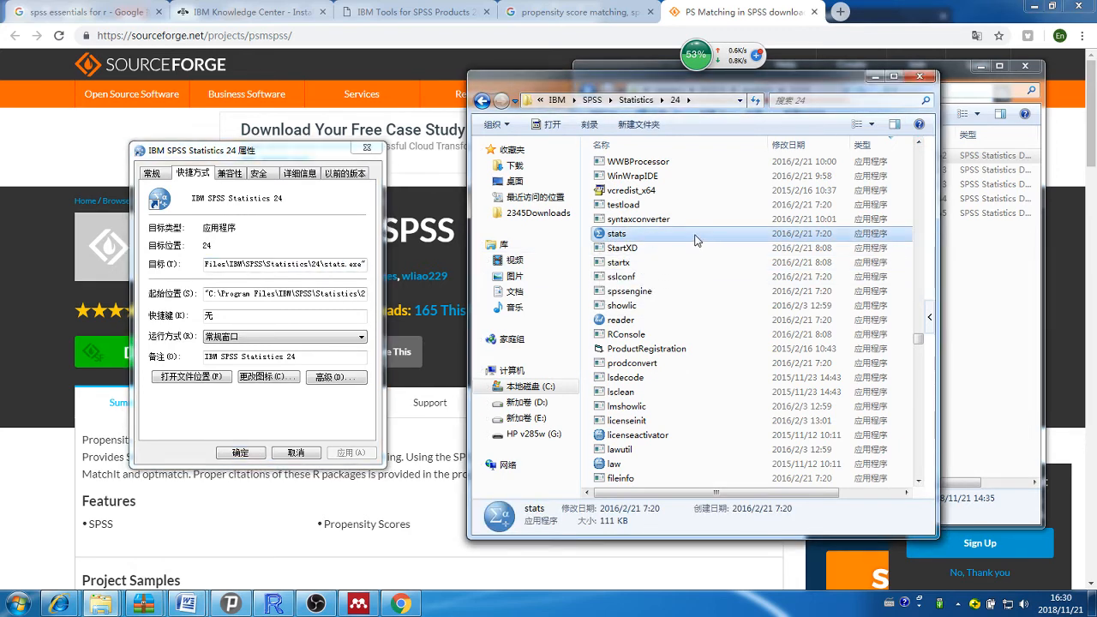
{"action": "double_click", "coordinate": [617, 233]}
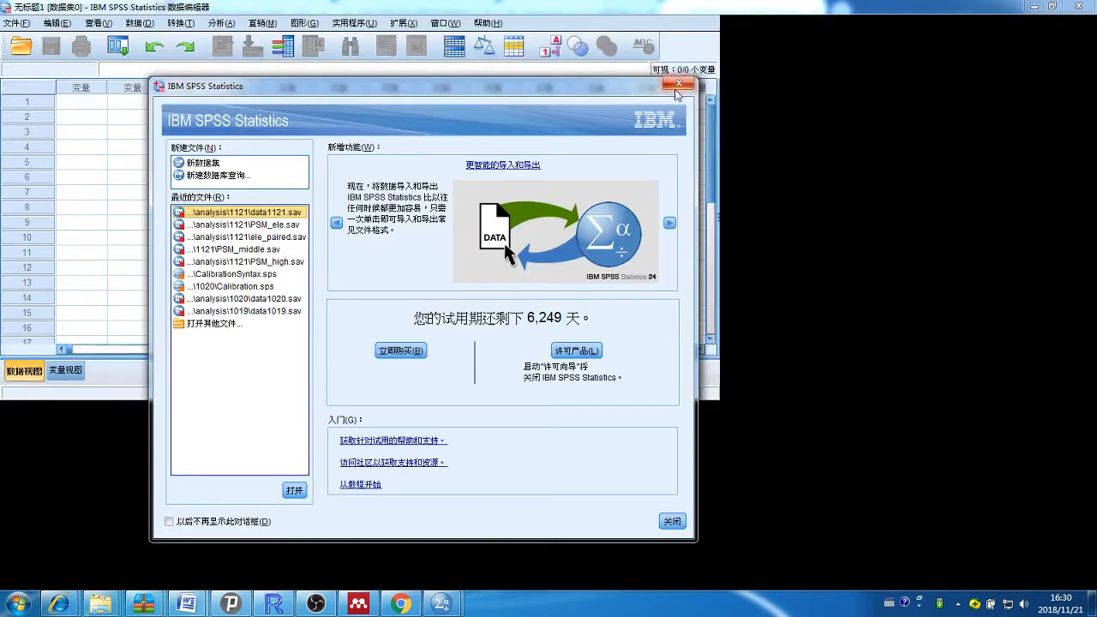
Dismiss the welcome screen and select PSMATCHING3.04.spe from Downloads as the local extension bundle
{"action": "left_click", "coordinate": [679, 83]}
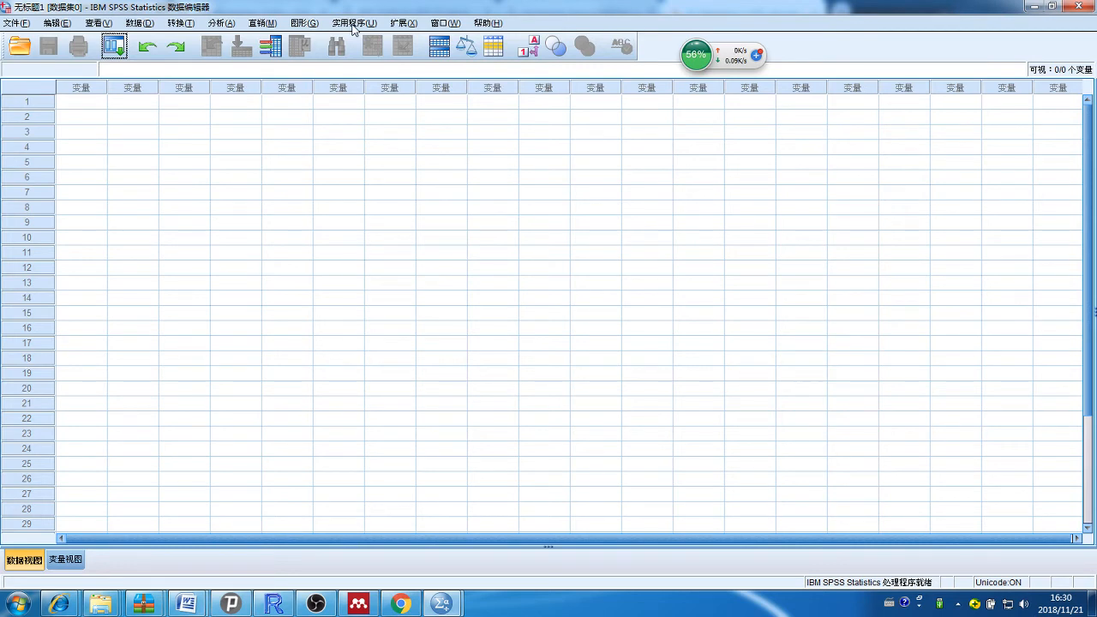
{"action": "left_click", "coordinate": [352, 23]}
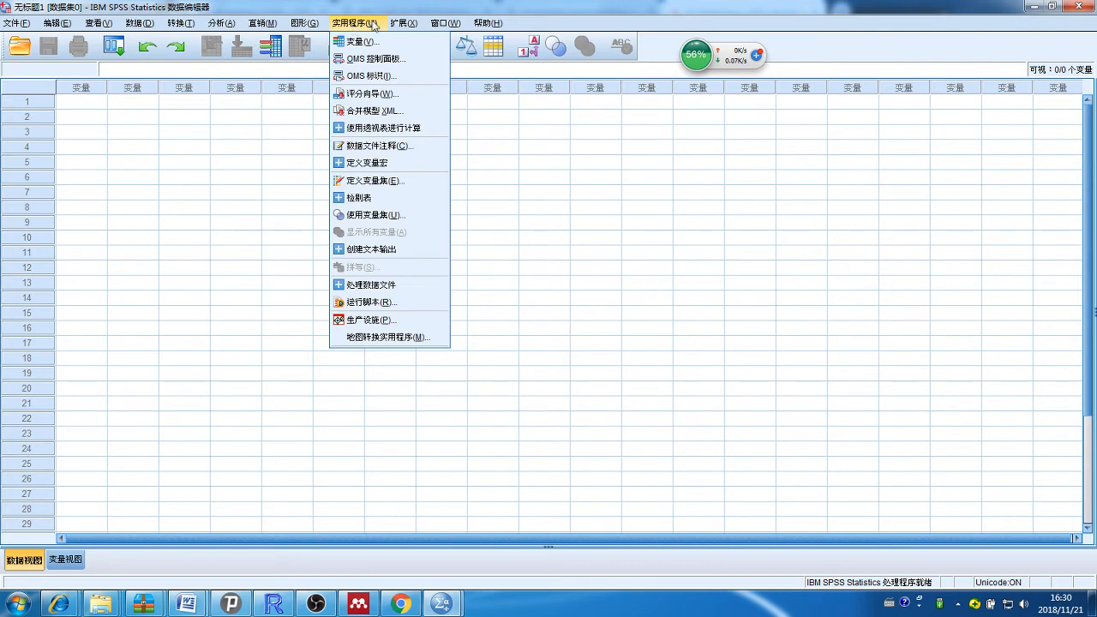
{"action": "left_click", "coordinate": [404, 23]}
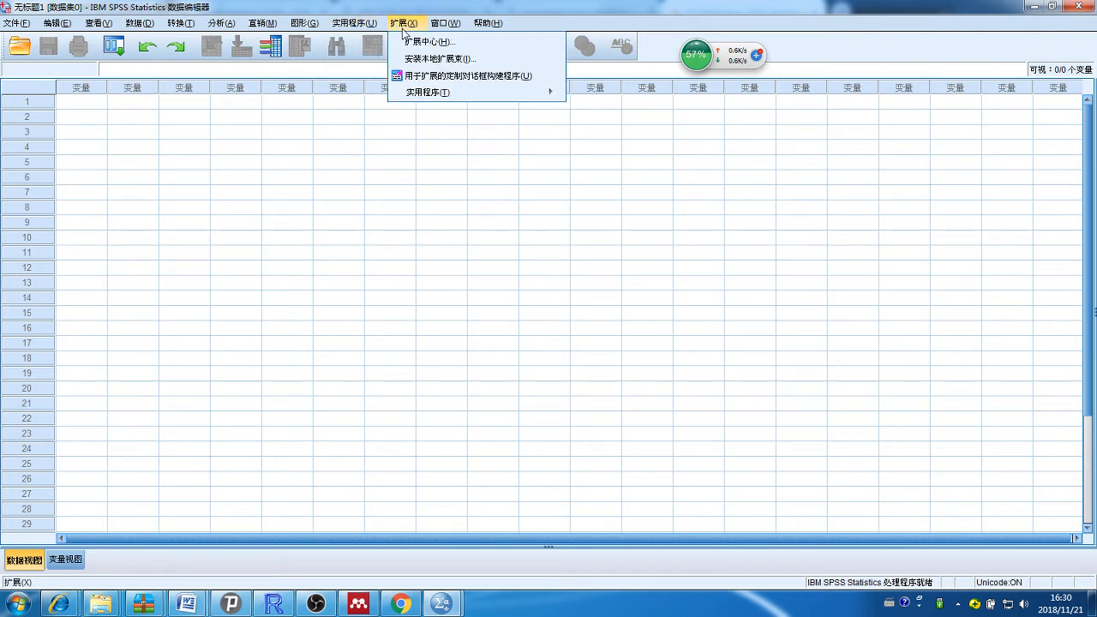
{"action": "mouse_move", "coordinate": [439, 58]}
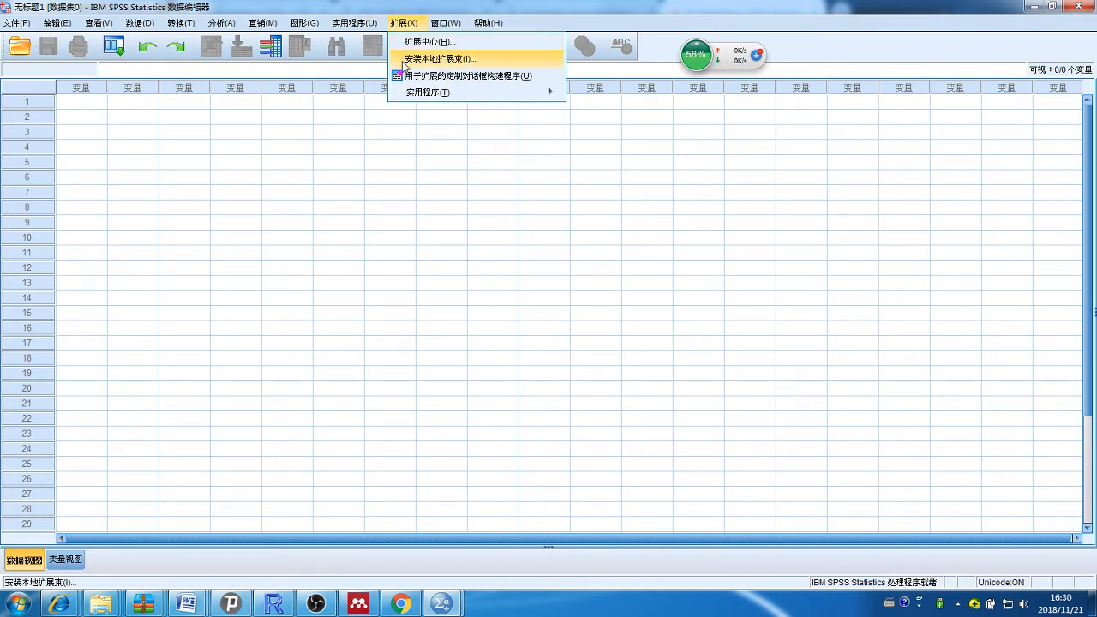
{"action": "left_click", "coordinate": [440, 58]}
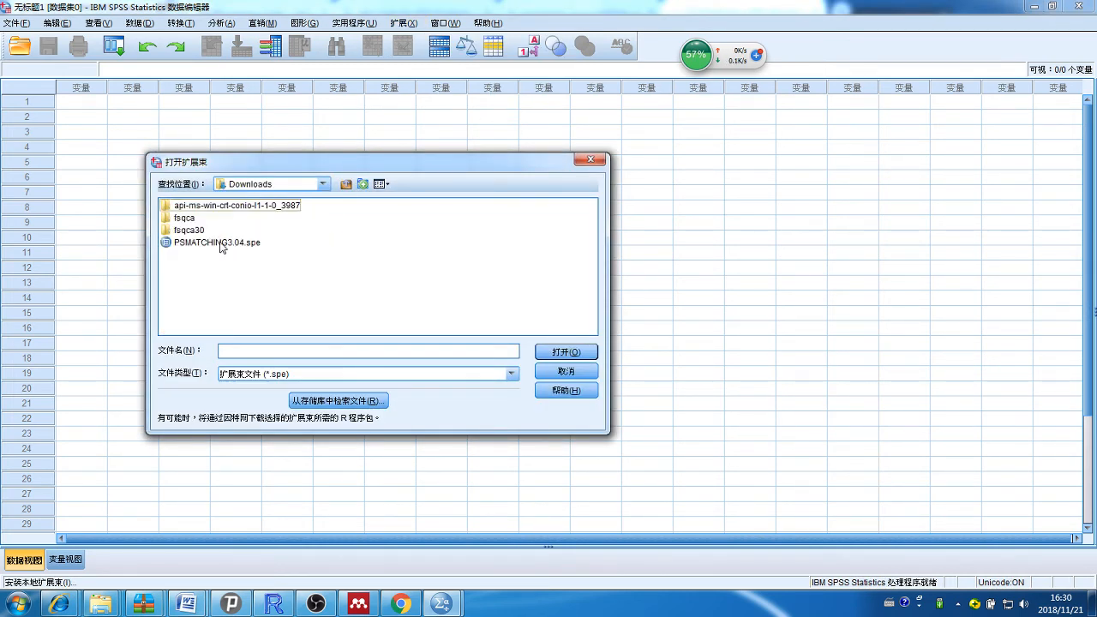
{"action": "left_click", "coordinate": [216, 243]}
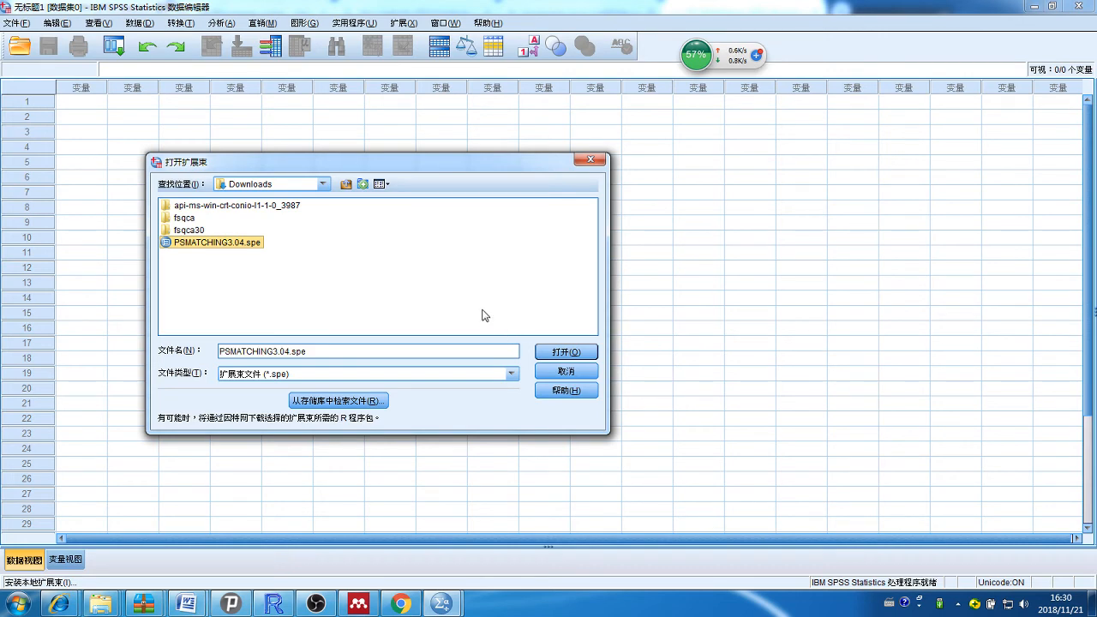
{"action": "mouse_move", "coordinate": [485, 330]}
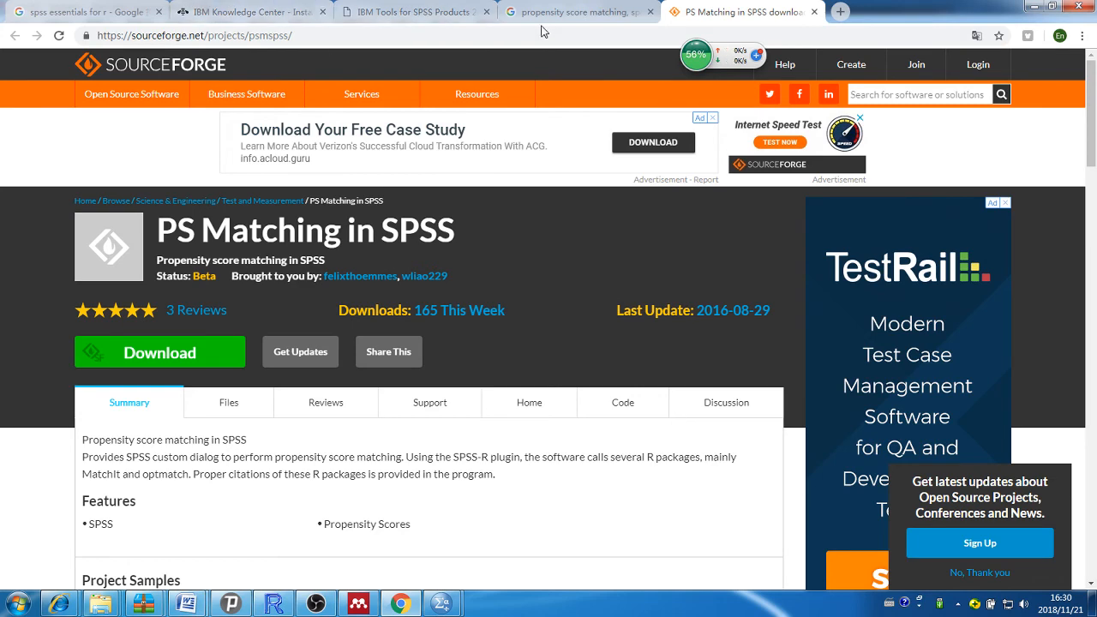
On the IBM Tools for SPSS Products page, choose SPSS Statistics Version 24 Essentials for R
{"action": "left_click", "coordinate": [415, 11]}
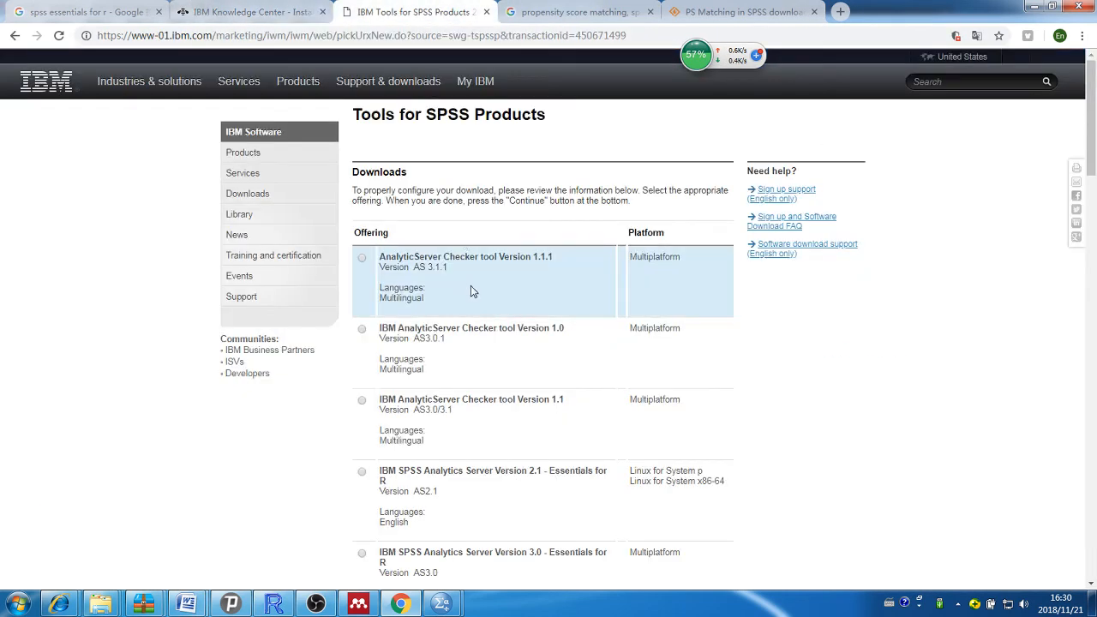
{"action": "scroll", "scroll_direction": "down", "scroll_amount": 3}
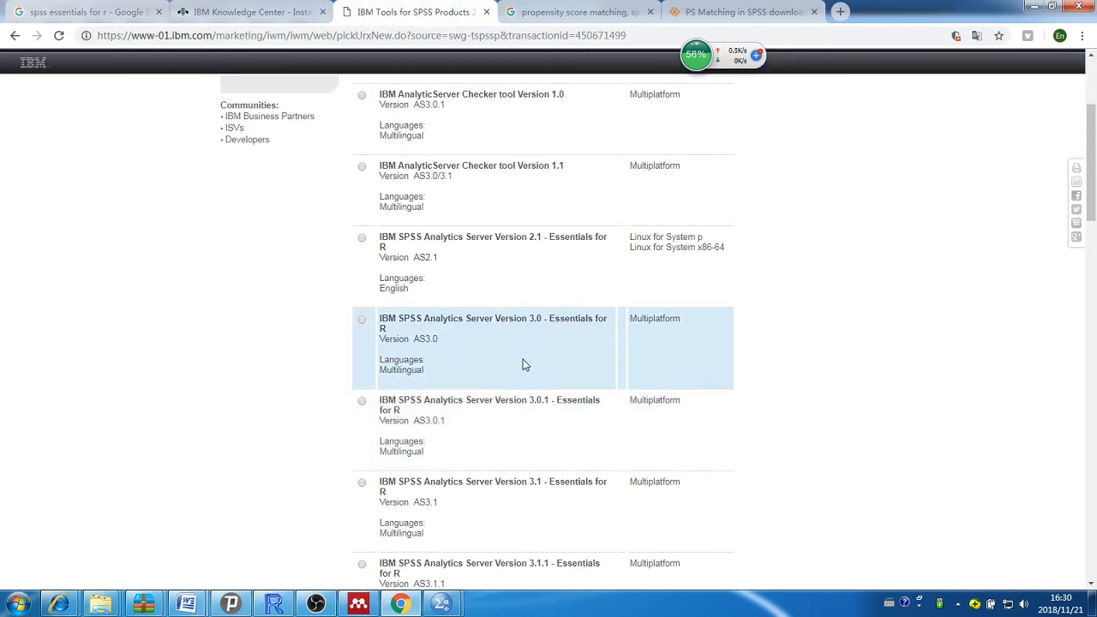
{"action": "mouse_move", "coordinate": [643, 365]}
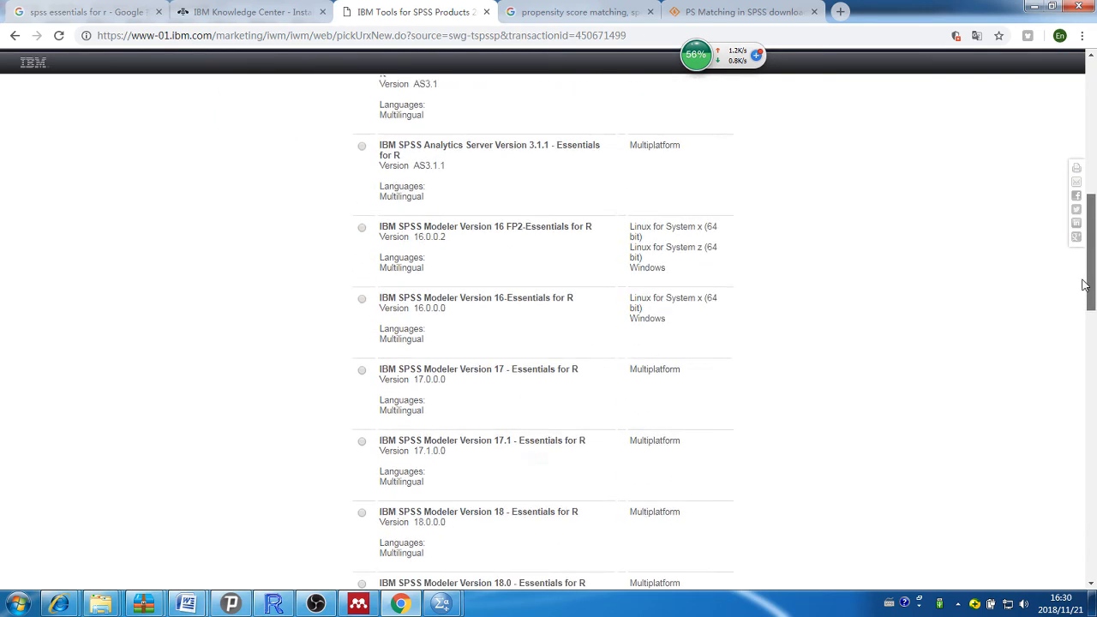
{"action": "scroll", "scroll_direction": "down", "scroll_amount": 3}
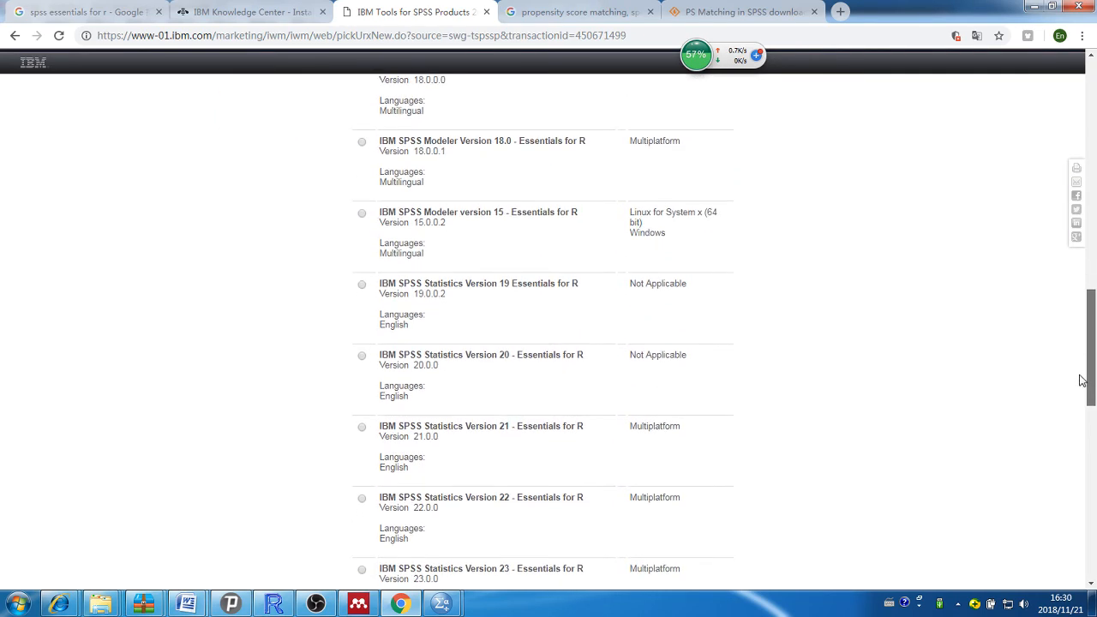
{"action": "scroll", "scroll_direction": "down", "scroll_amount": 3}
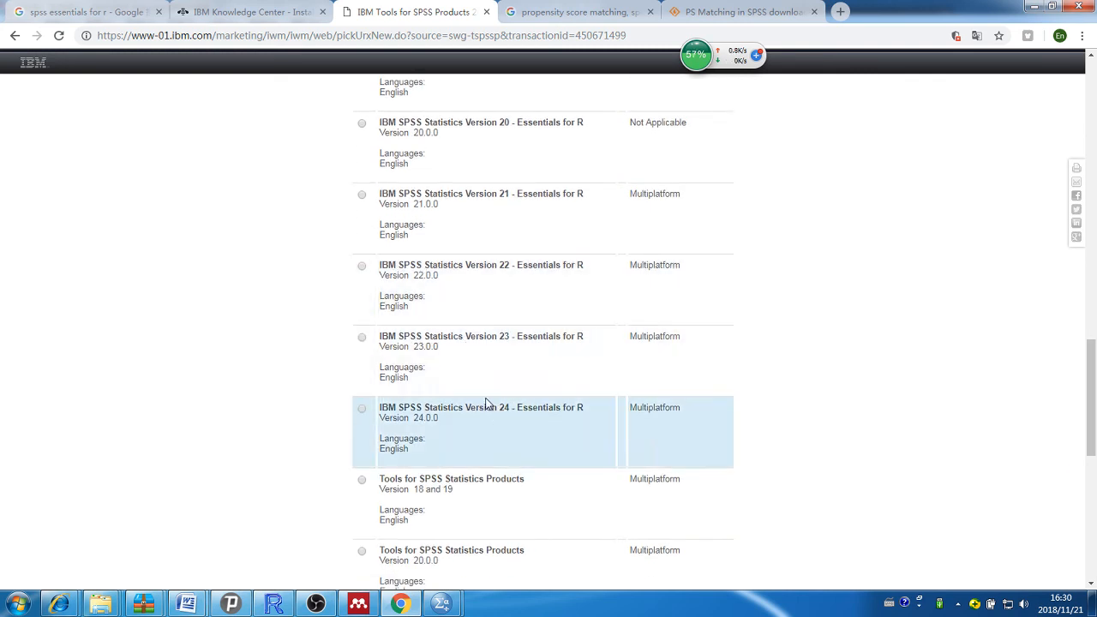
{"action": "mouse_move", "coordinate": [365, 420]}
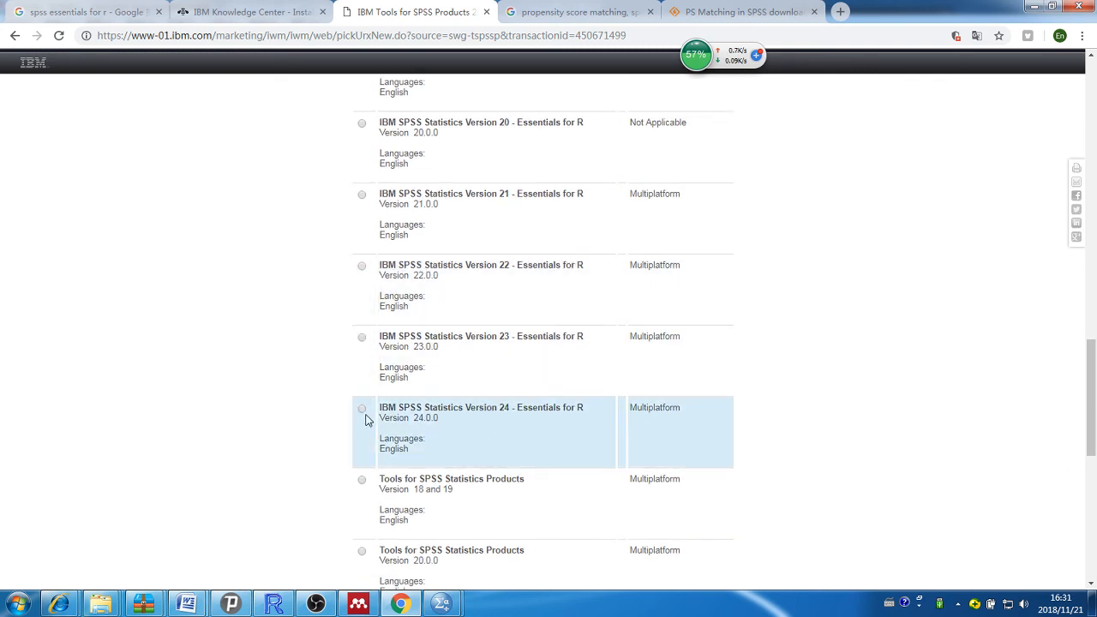
{"action": "left_click", "coordinate": [361, 408]}
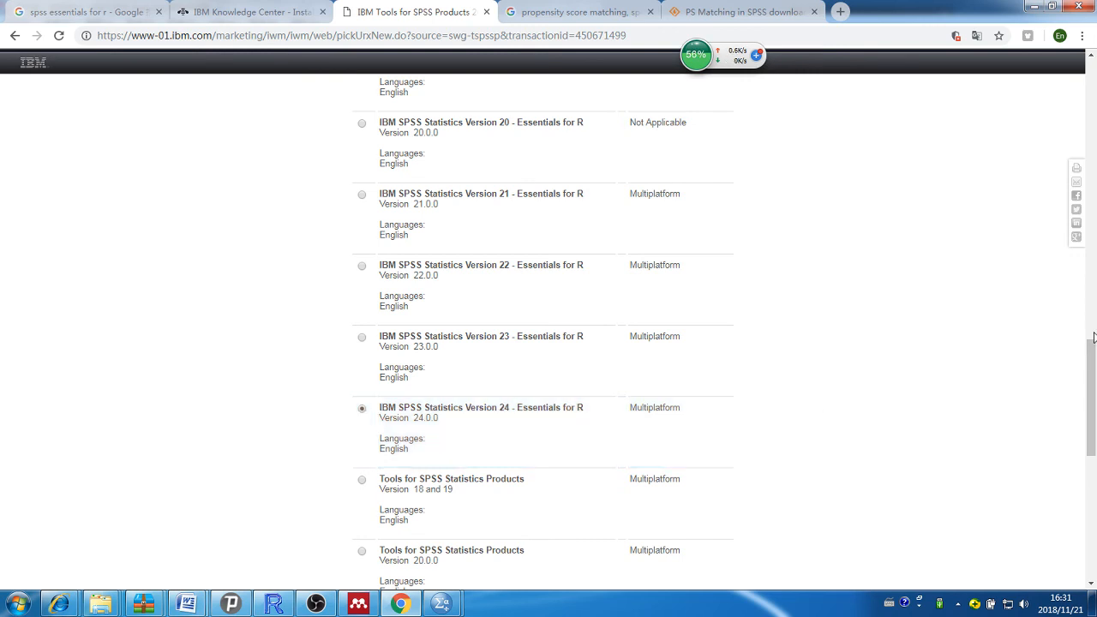
{"action": "scroll", "scroll_direction": "down", "scroll_amount": 3}
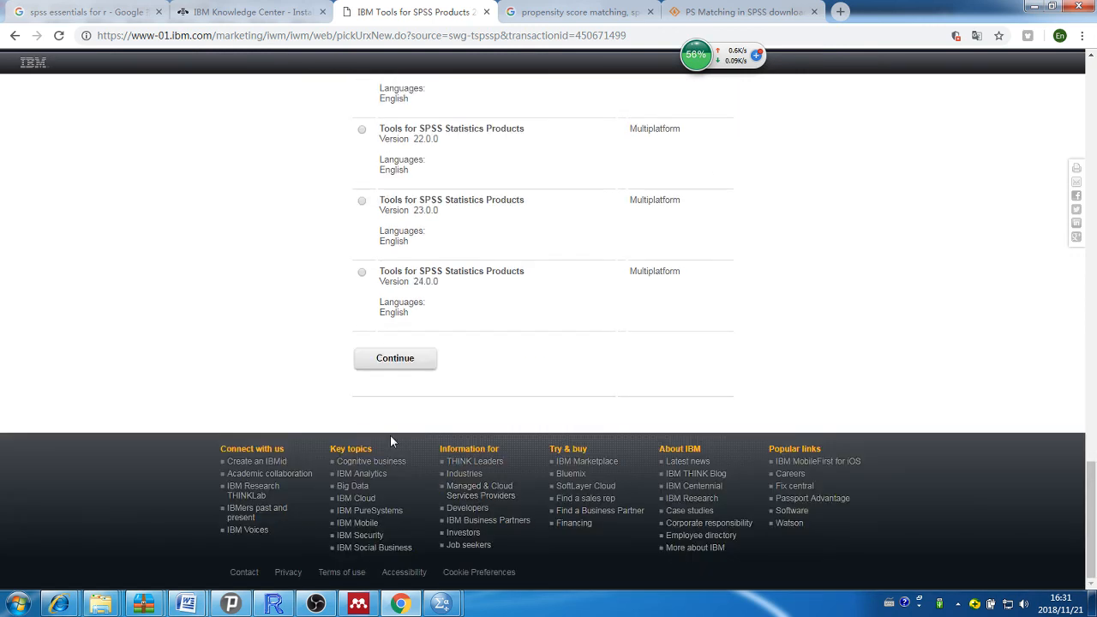
{"action": "mouse_move", "coordinate": [300, 377]}
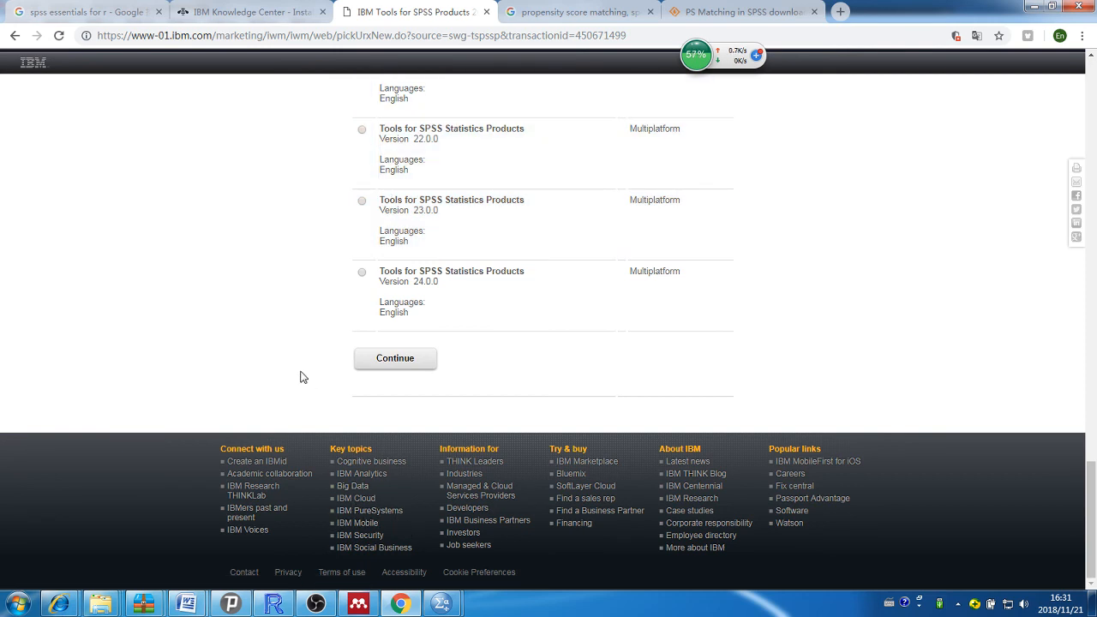